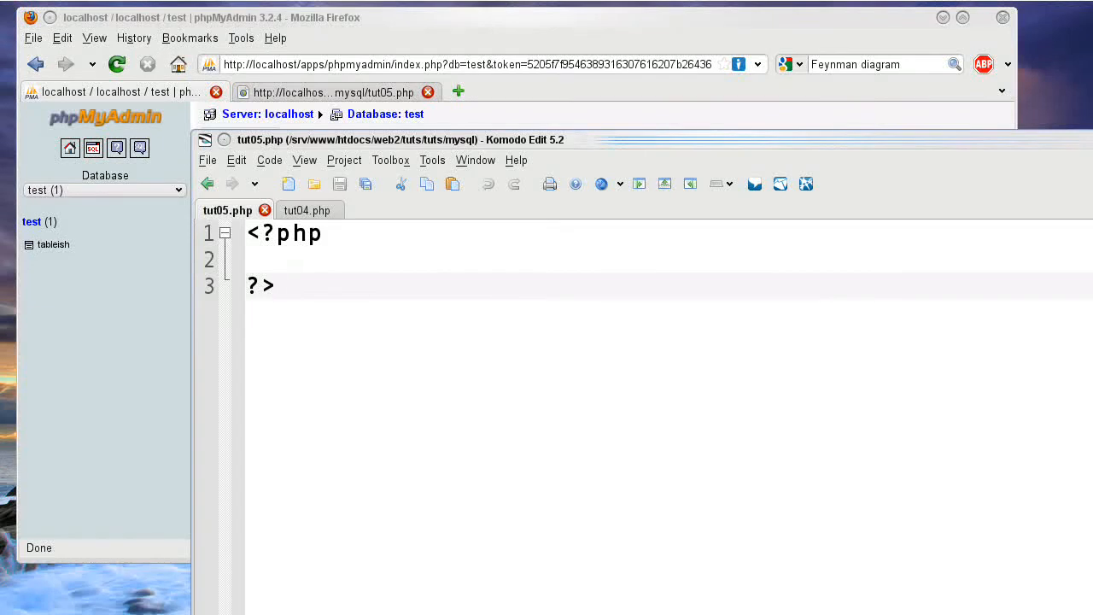
- Bring Firefox's phpMyAdmin page for the test database, listing tableish, to the front
left_click(275, 285)
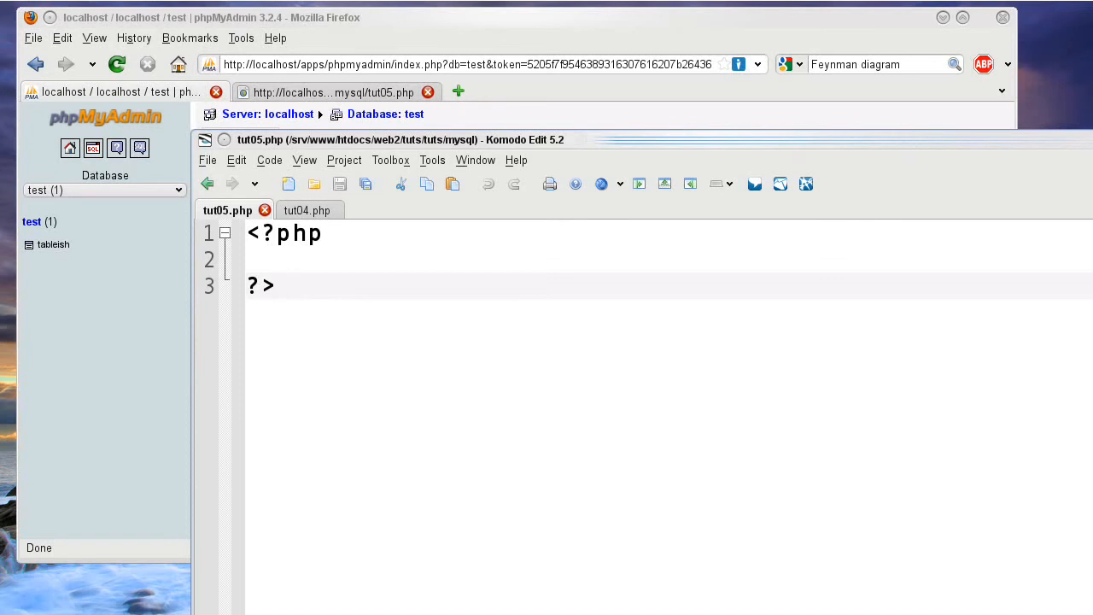
left_click(278, 285)
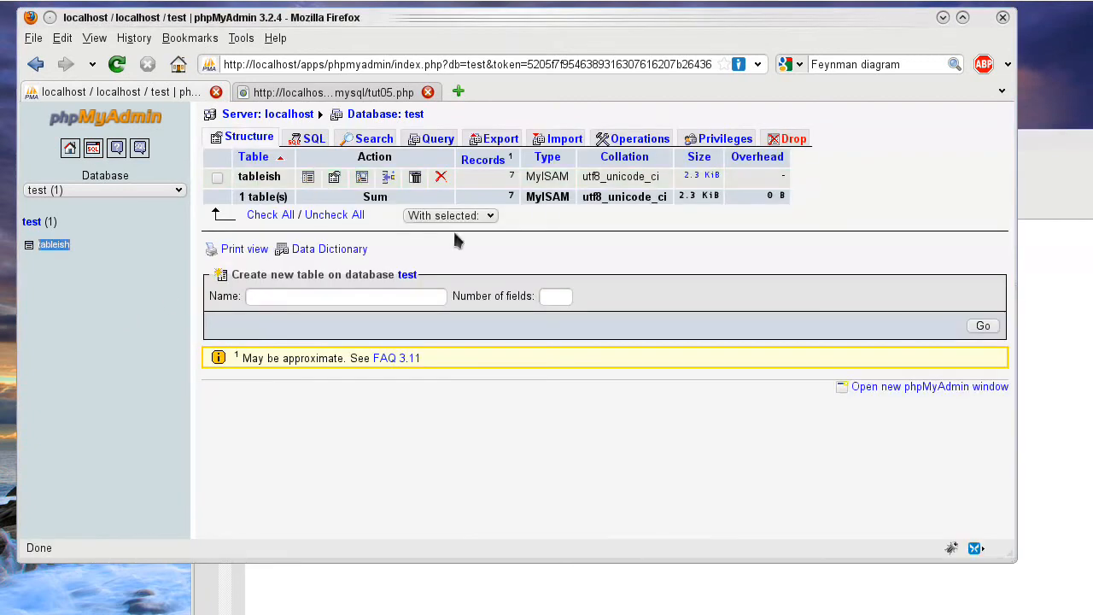
- Browse tableish's rows, inspect the DELETE query for row ID 3, then return to tut05.php
left_click(217, 177)
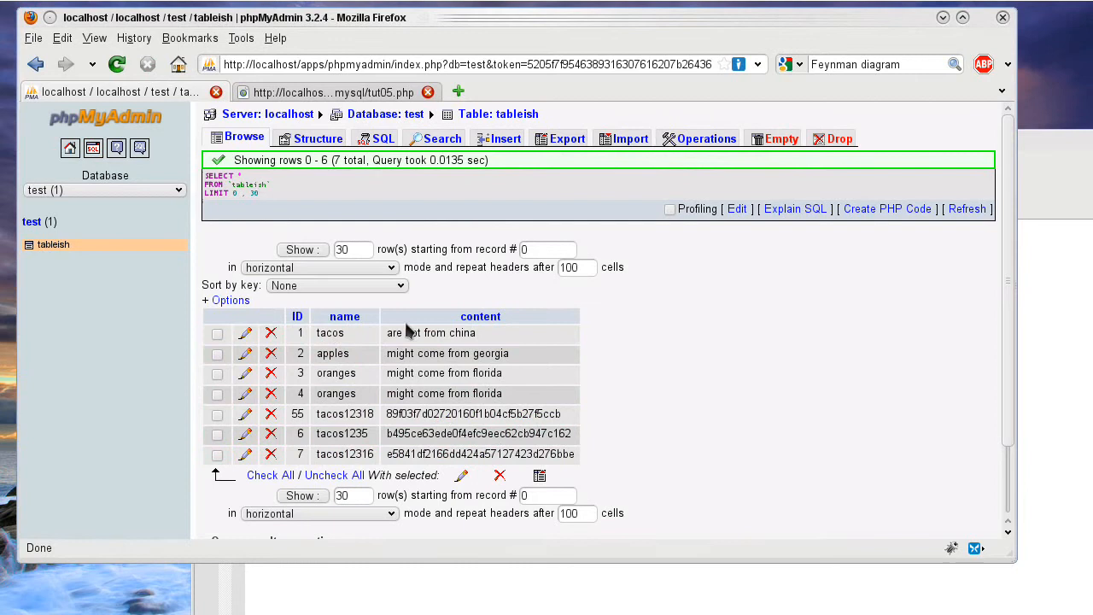
mouse_move(271, 373)
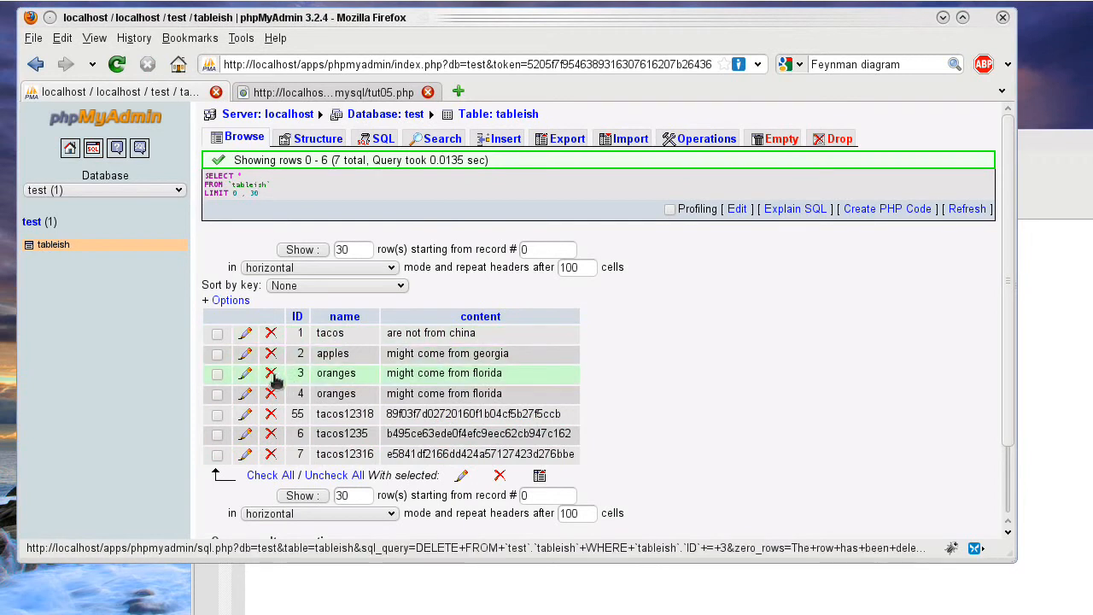
left_click(271, 374)
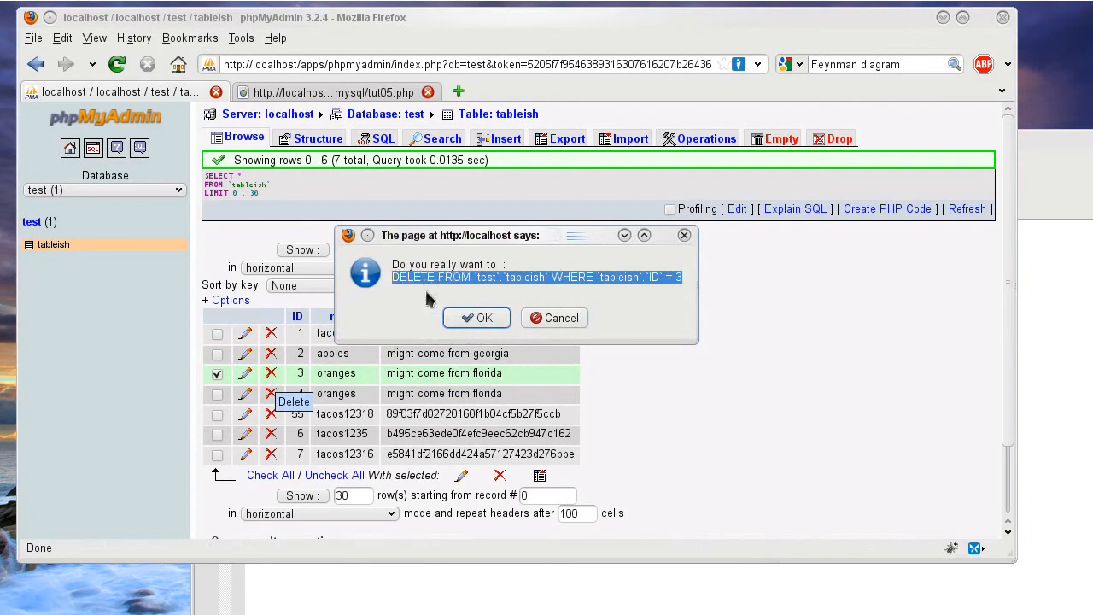
left_click(476, 317)
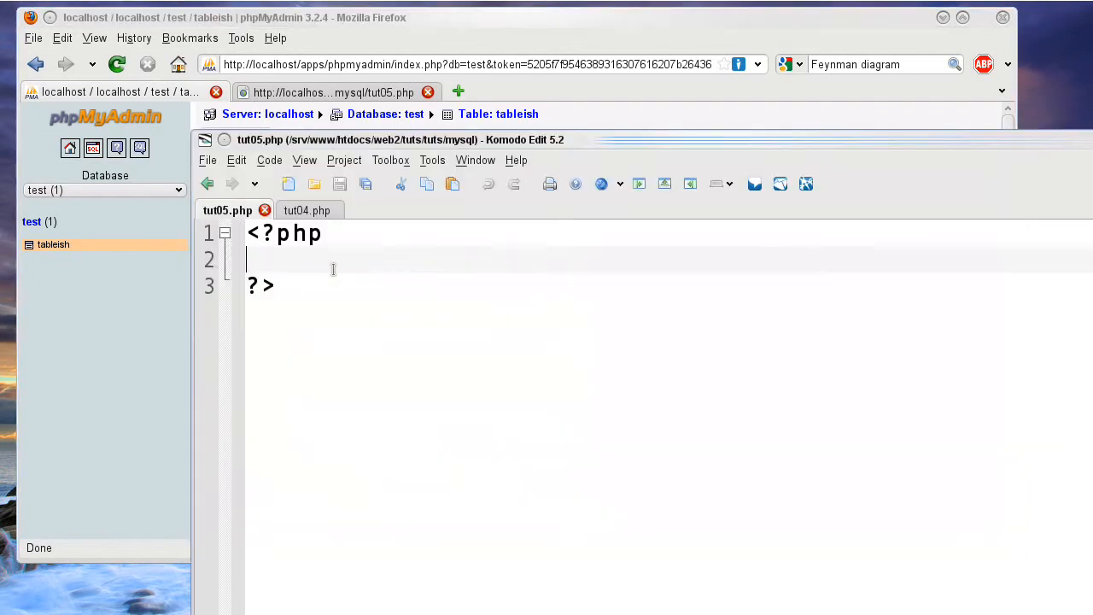
- Comment the DELETE query for ID 3 and paste tut04.php's connection code into tut05.php
type("//DELETE FROM `test`.`tableish` WHERE `tableish`.`ID` = 3")
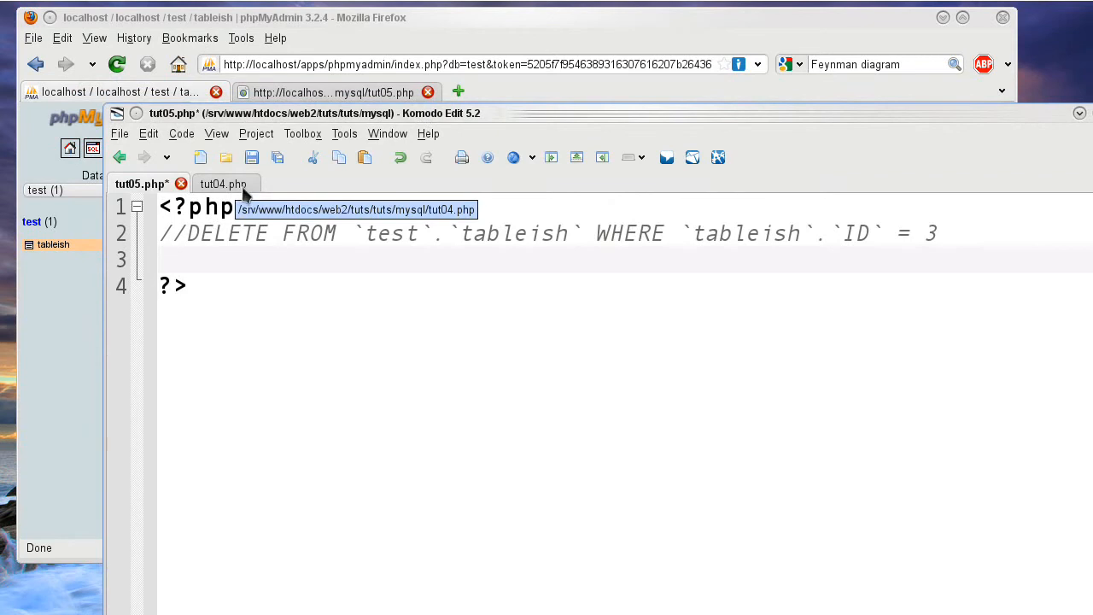
left_click(223, 184)
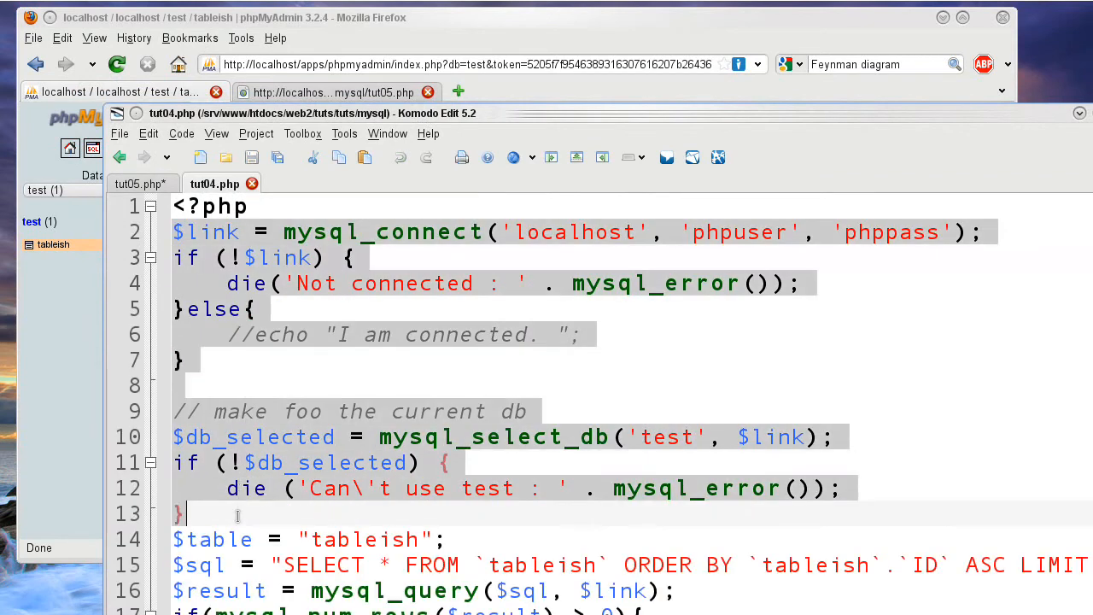
right_click(282, 478)
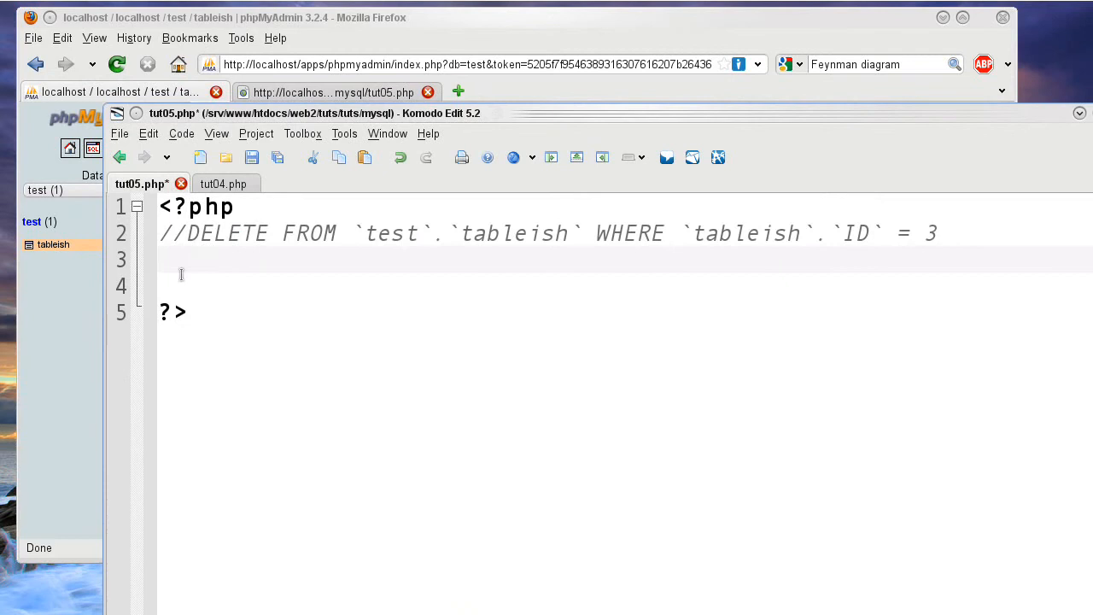
left_click(215, 184)
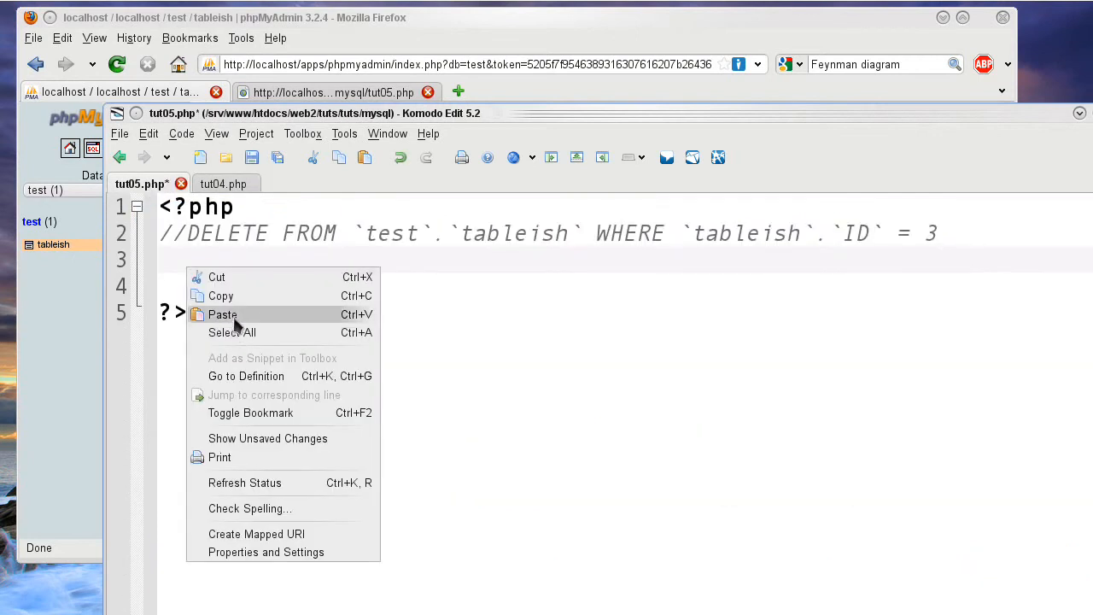
left_click(222, 314)
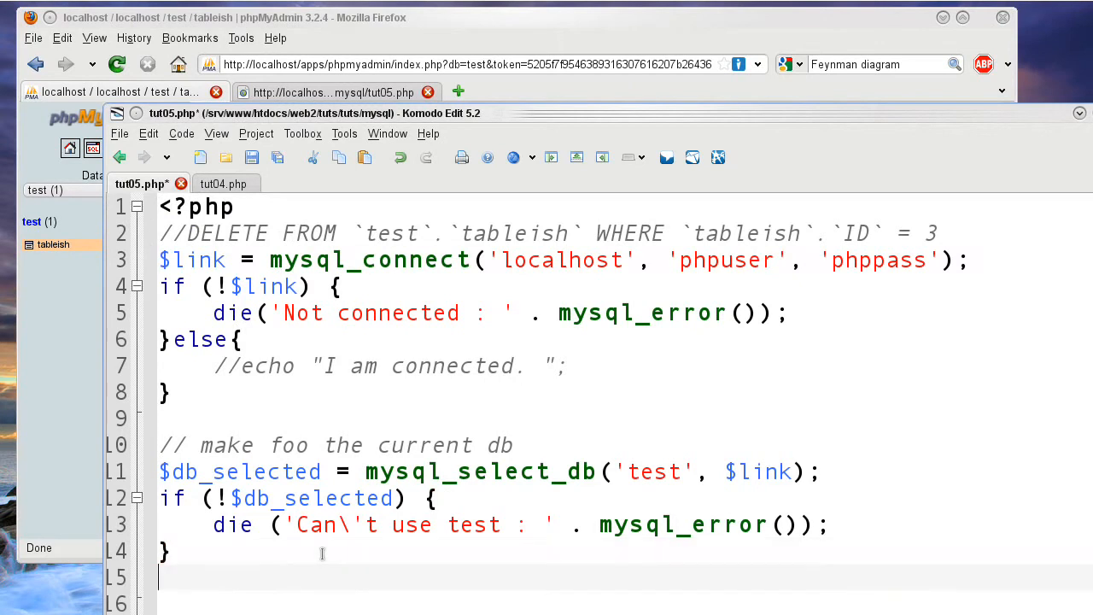
- Paste tut04.php's SELECT query and mysql_fetch_array loop below the connection code
scroll("down", 3)
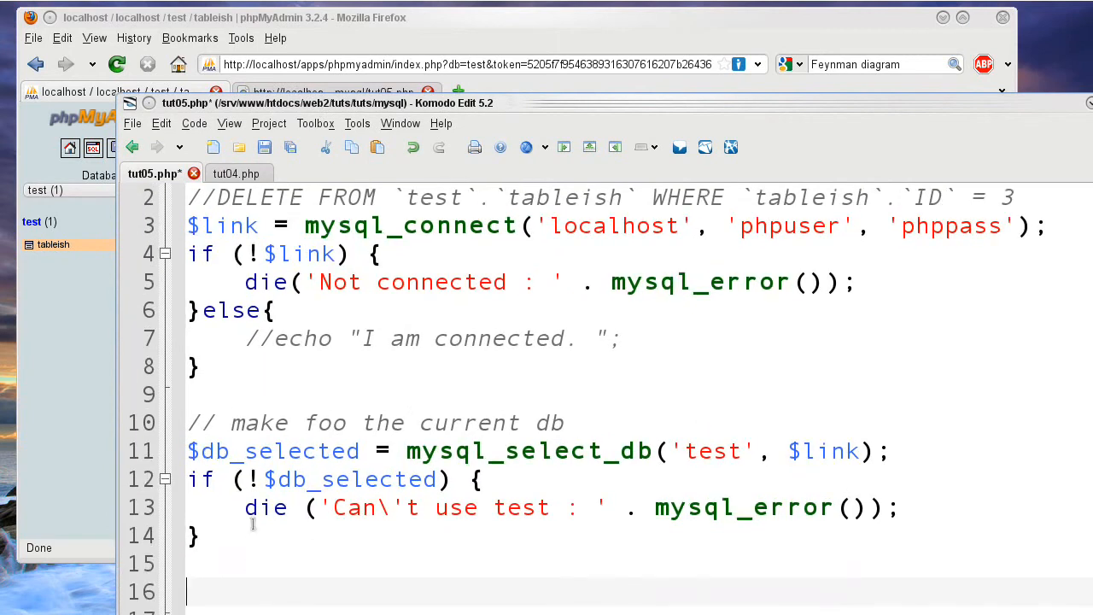
scroll("down", 3)
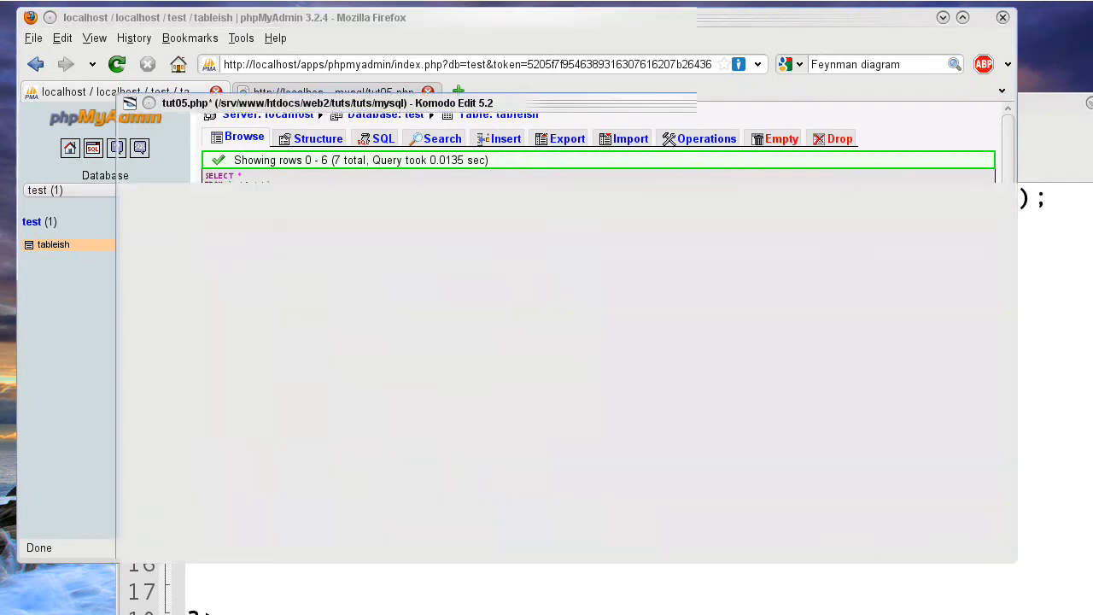
left_click(227, 173)
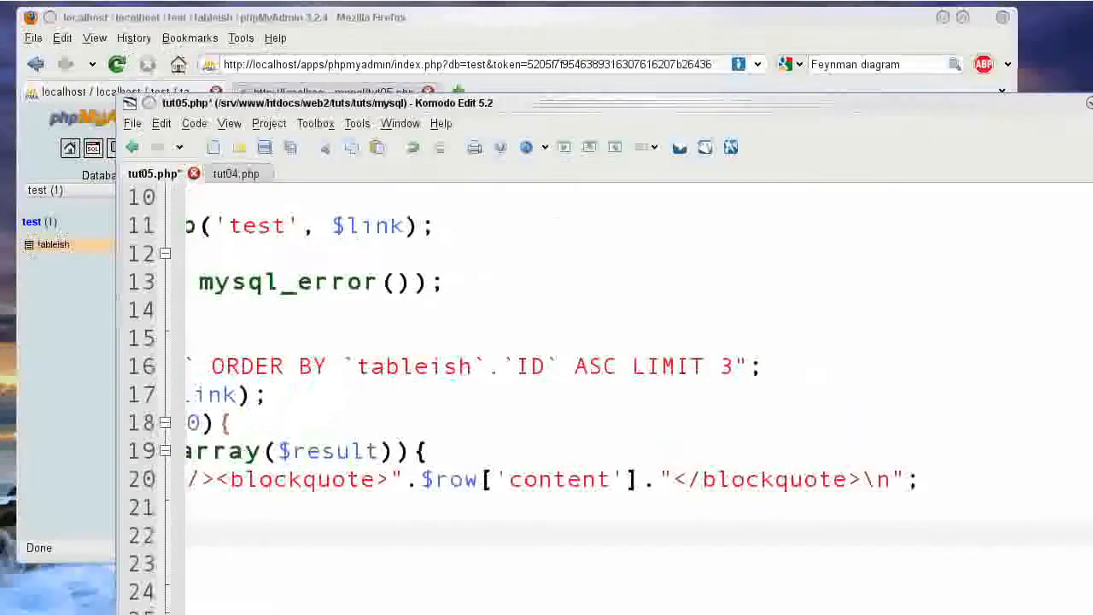
- Replace line 20's content and blockquote output with an <a href=> tag
scroll("left", 3)
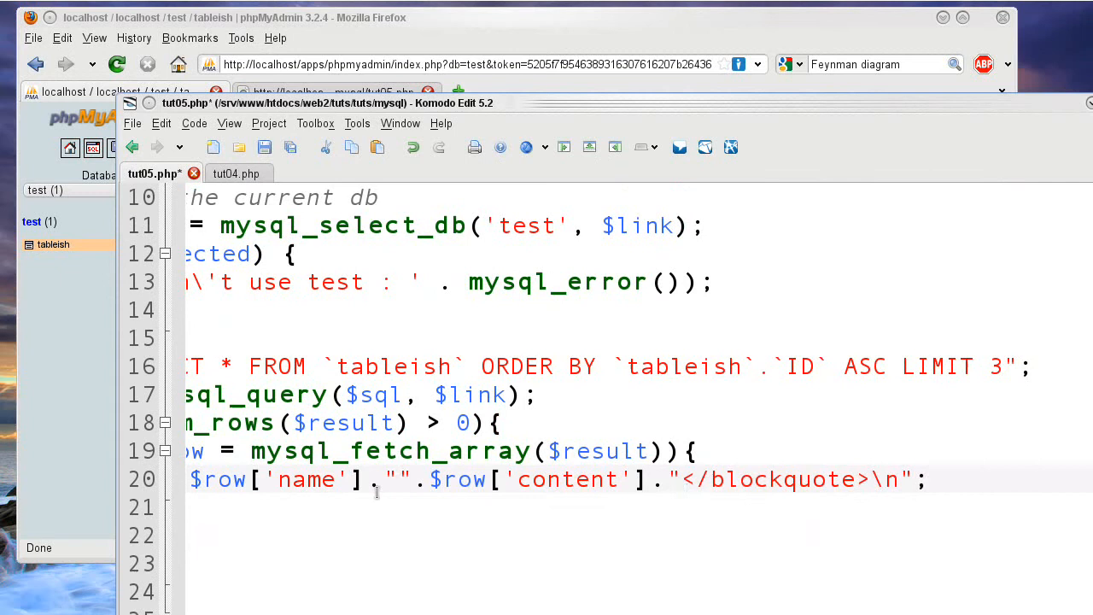
left_click_drag(376, 479, 871, 479)
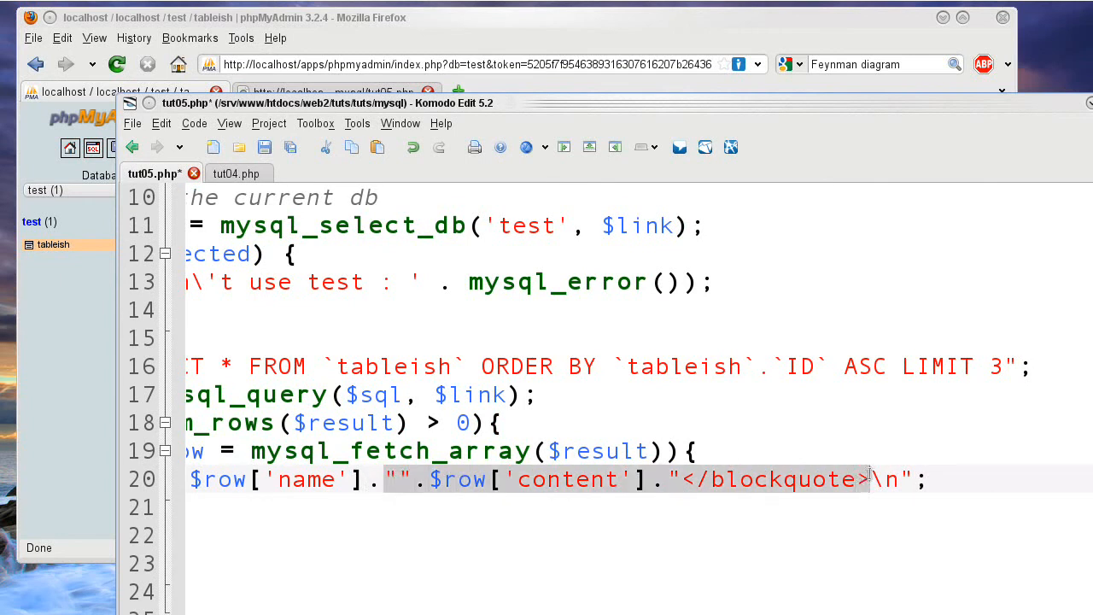
key("Delete")
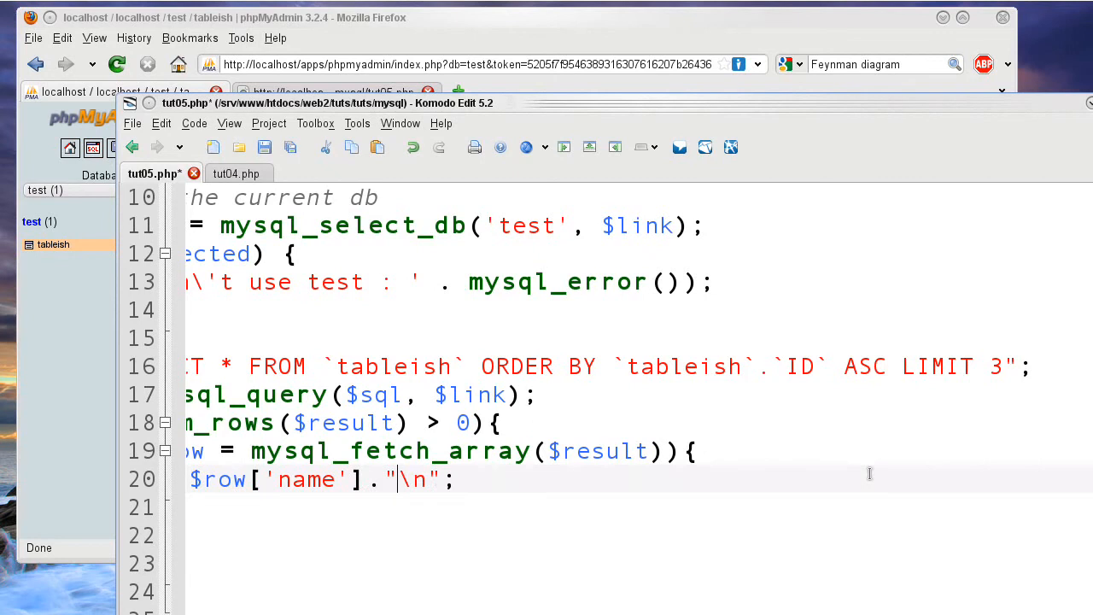
type("<")
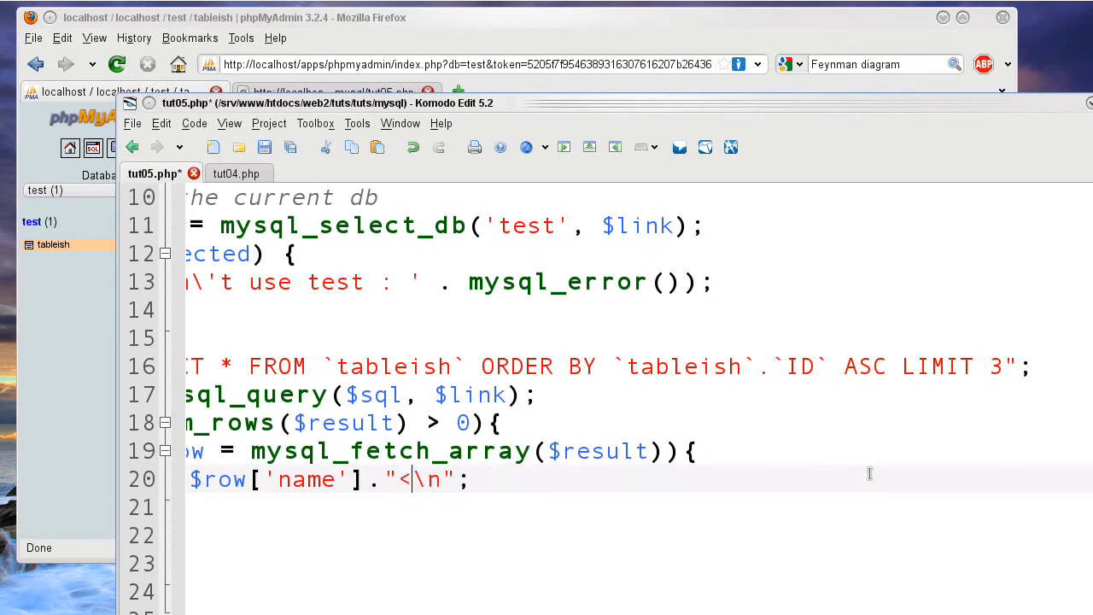
type("a")
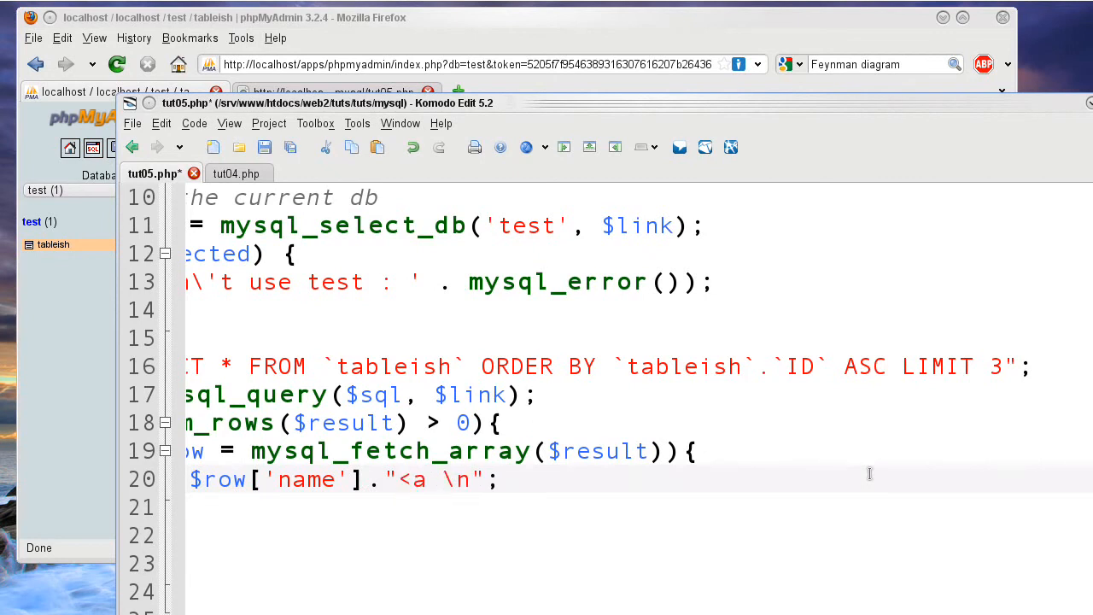
type("href=\"")
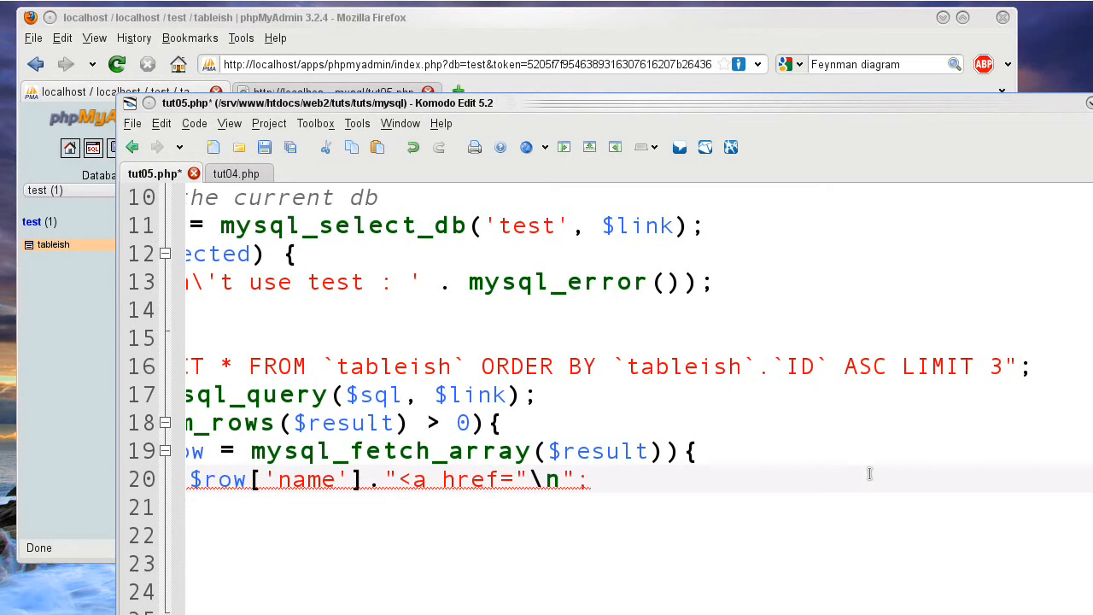
type(">")
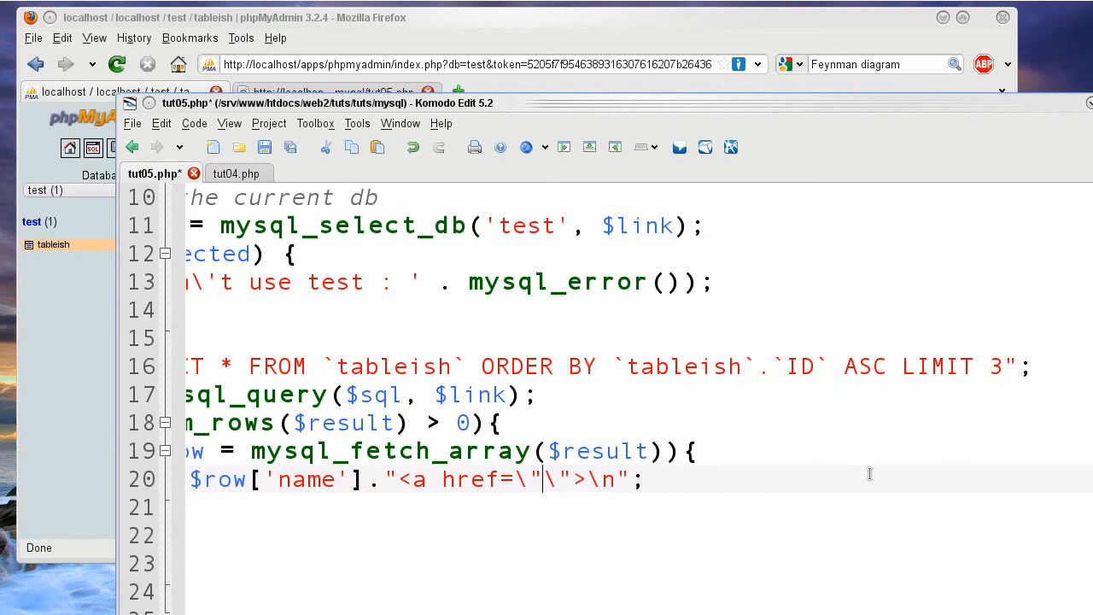
- Point the link to ?del=$row[...] and label it 'Delete this row'
type("?")
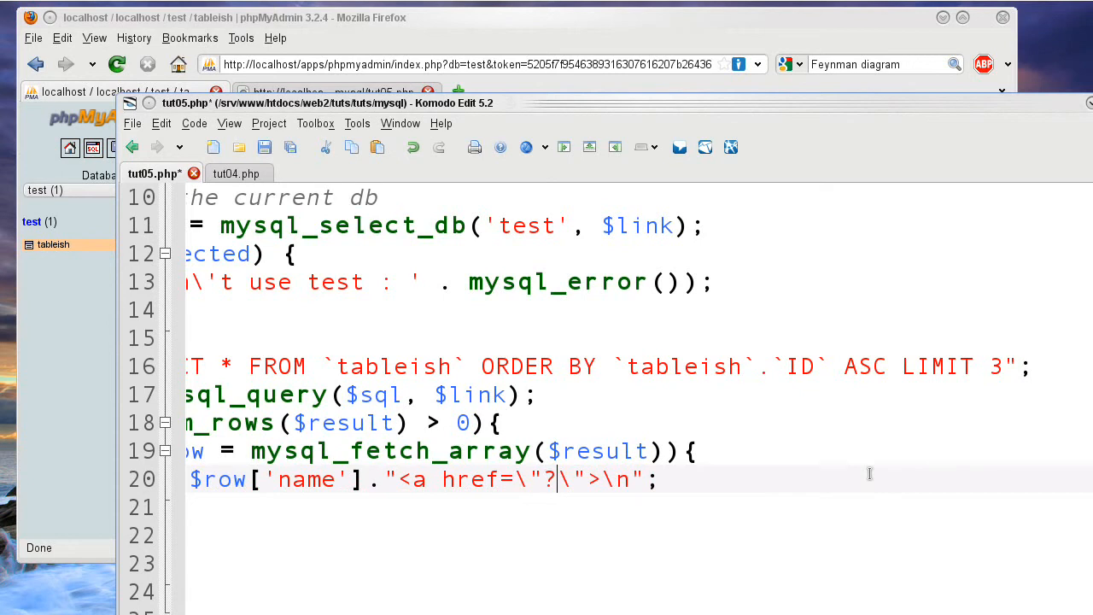
type("del")
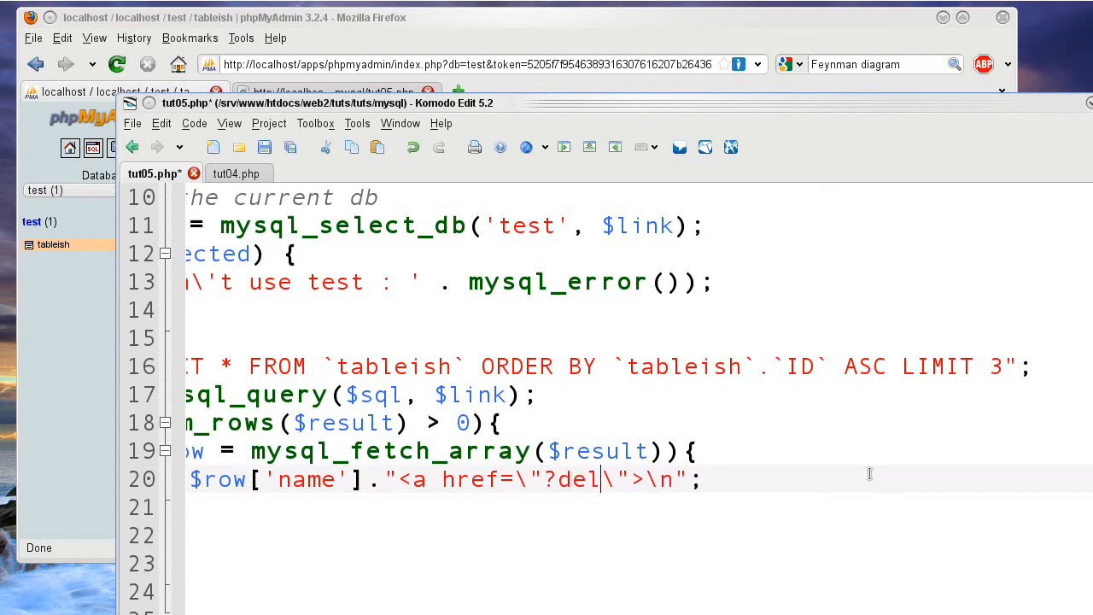
type("=\"..")
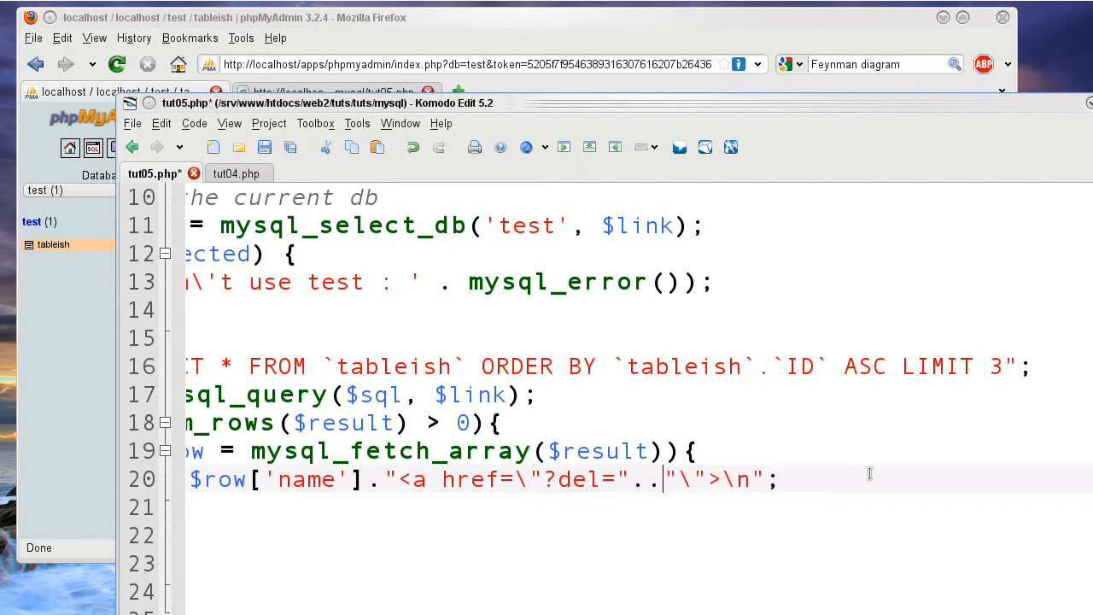
type("$row")
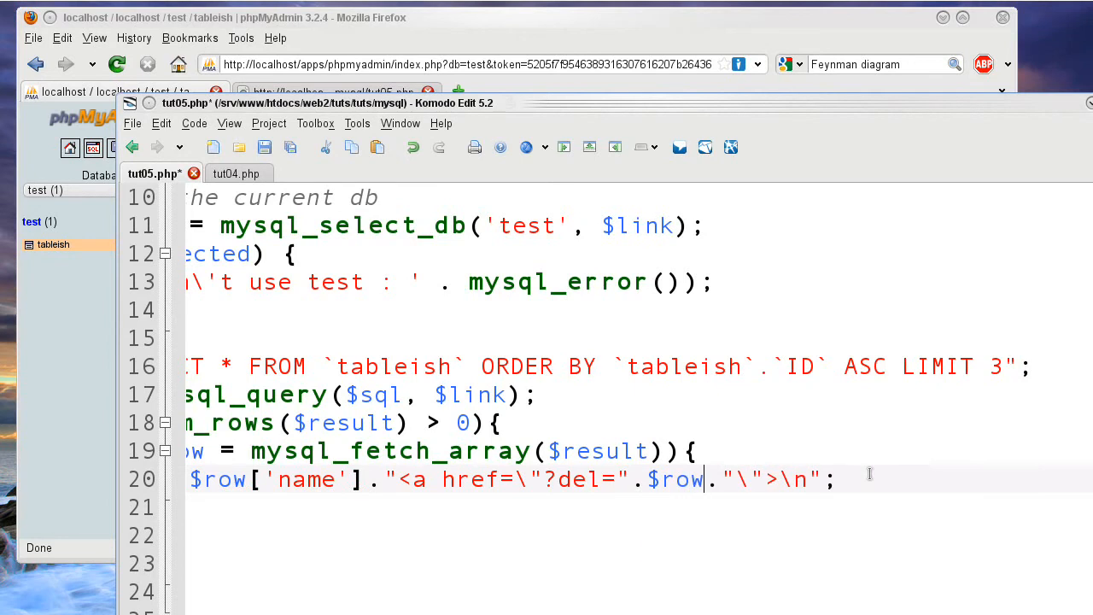
type("['id")
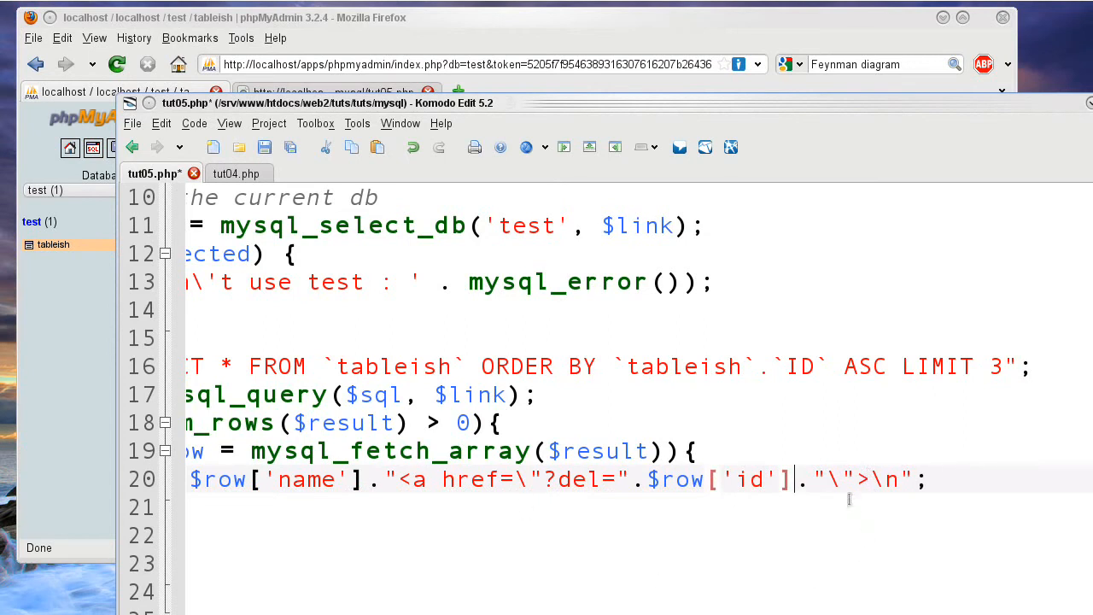
type("DE")
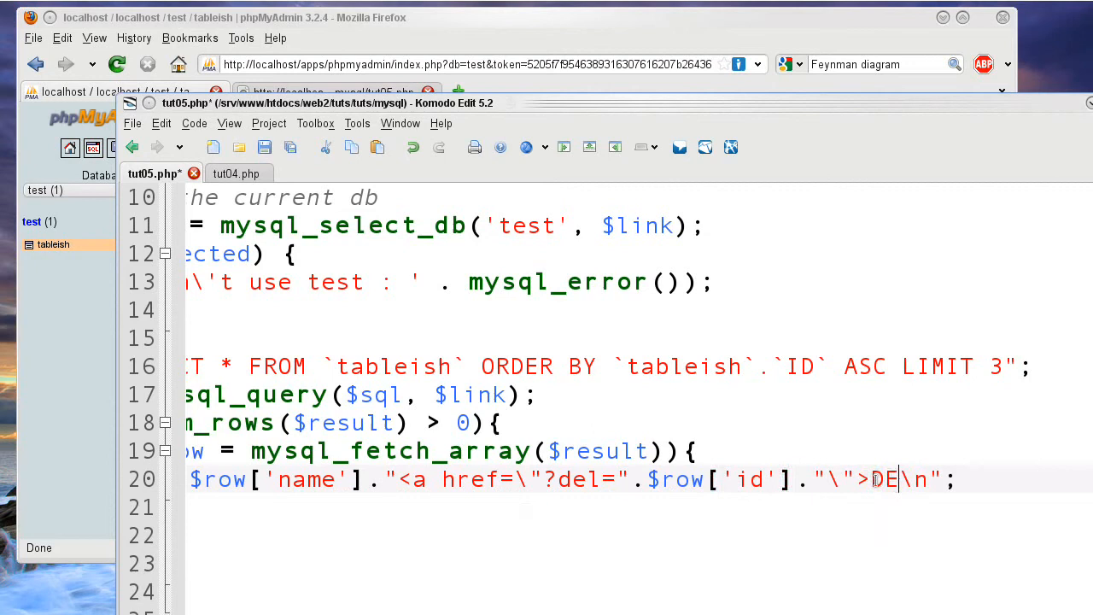
type("le")
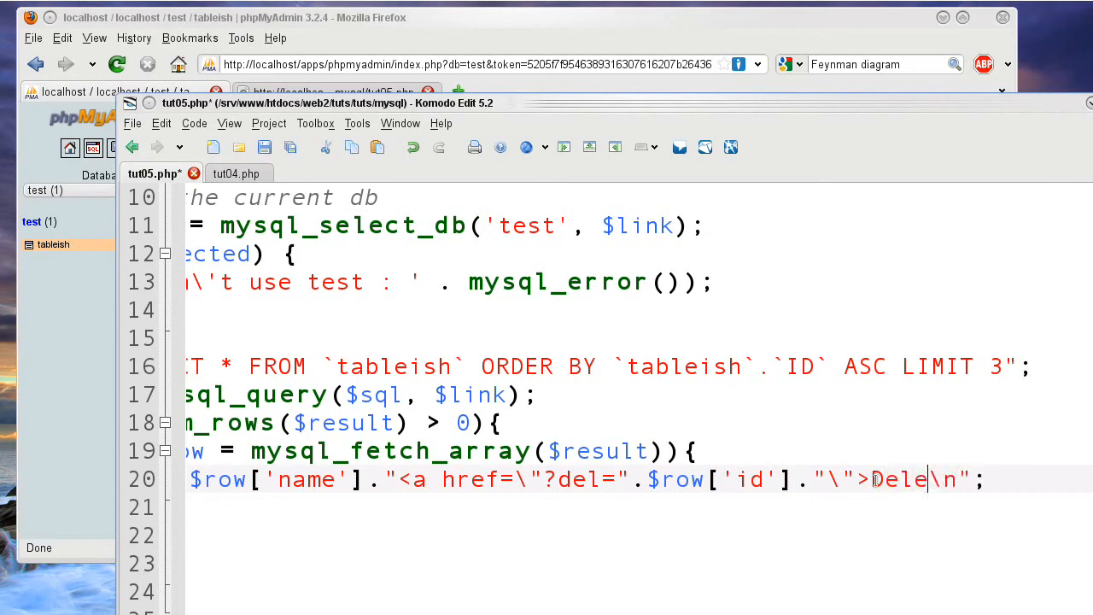
type("te this row")
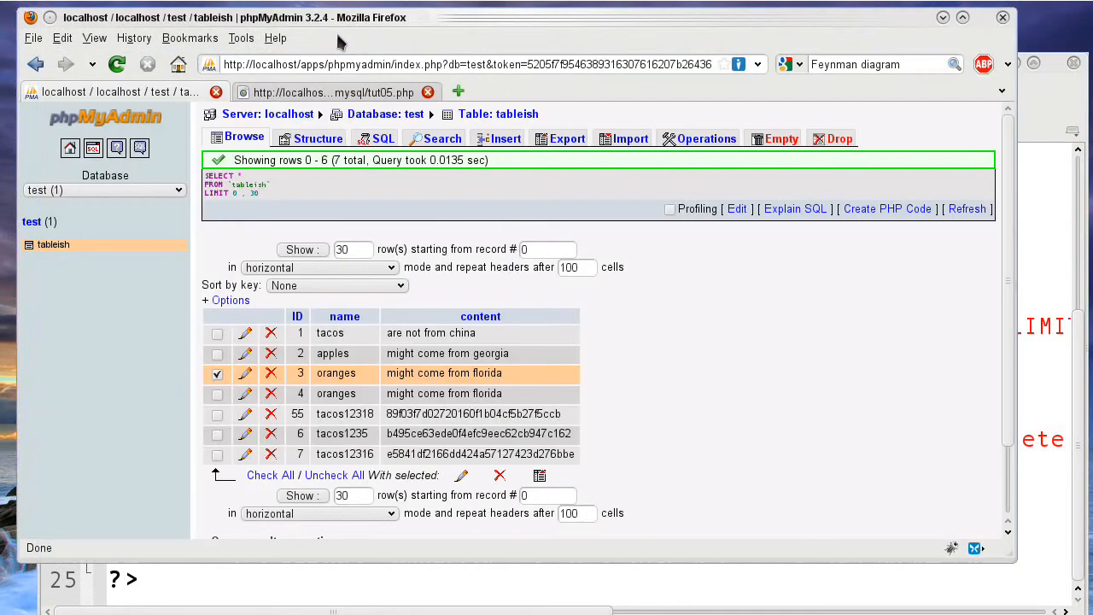
- Add a <br> line break after the closing </a> on line 20
left_click(179, 64)
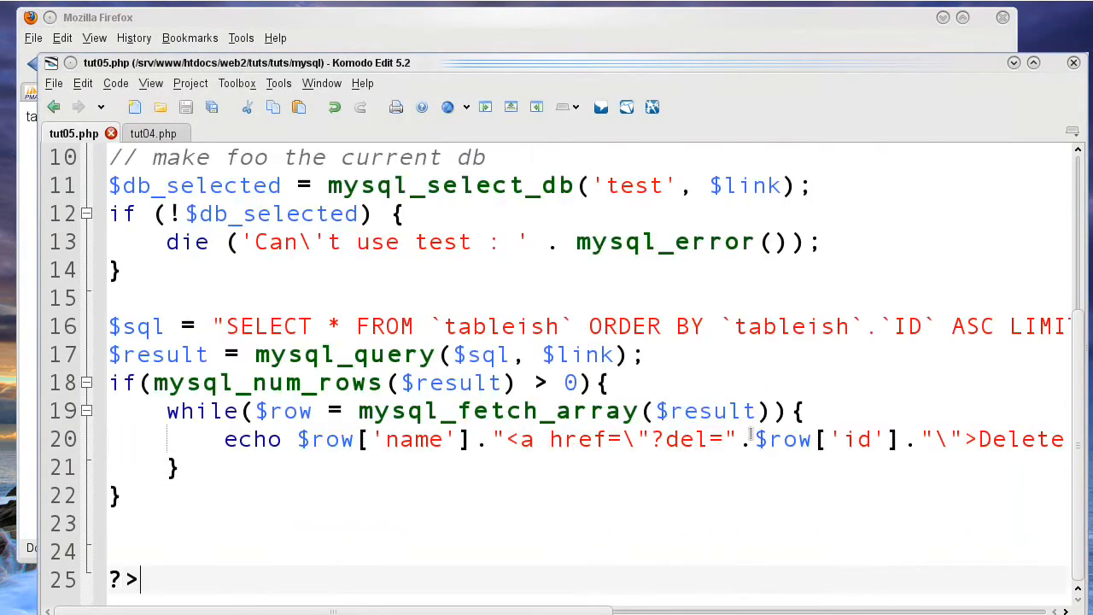
scroll("right", 3)
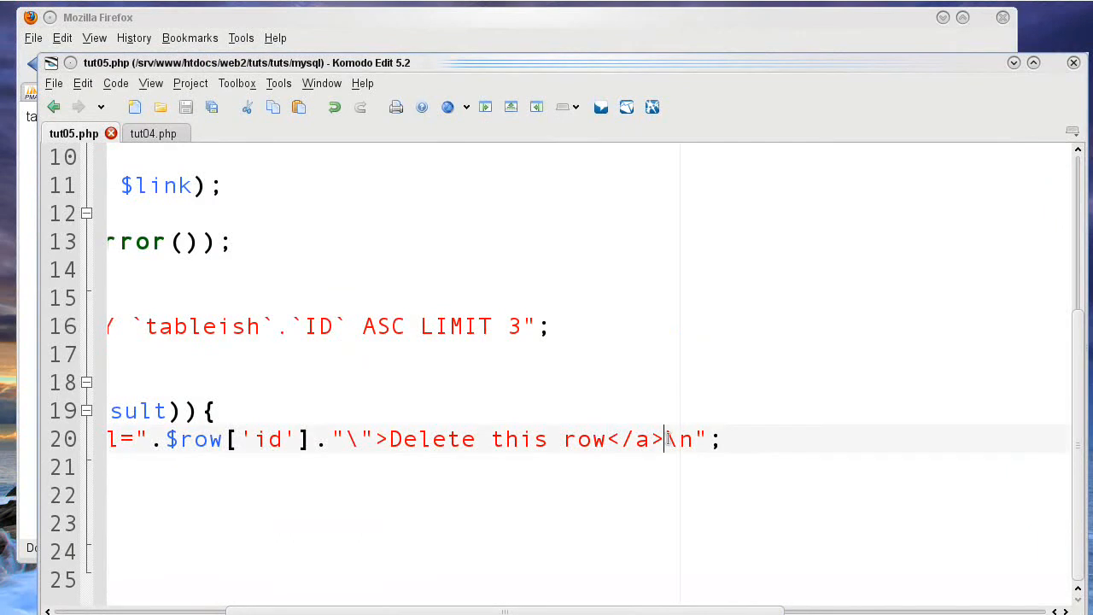
type("<br>")
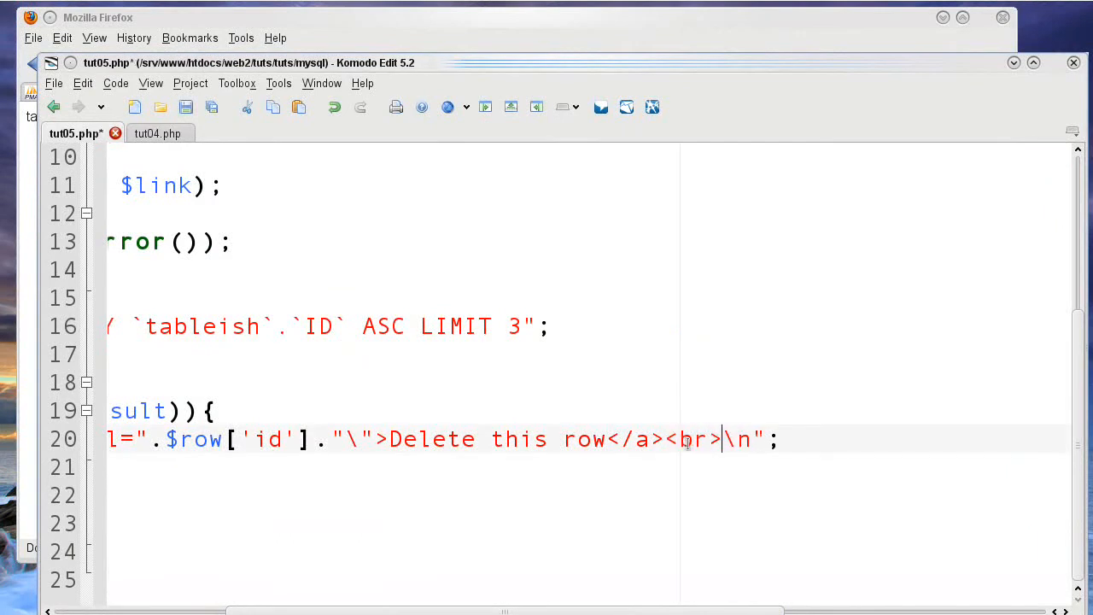
type("/")
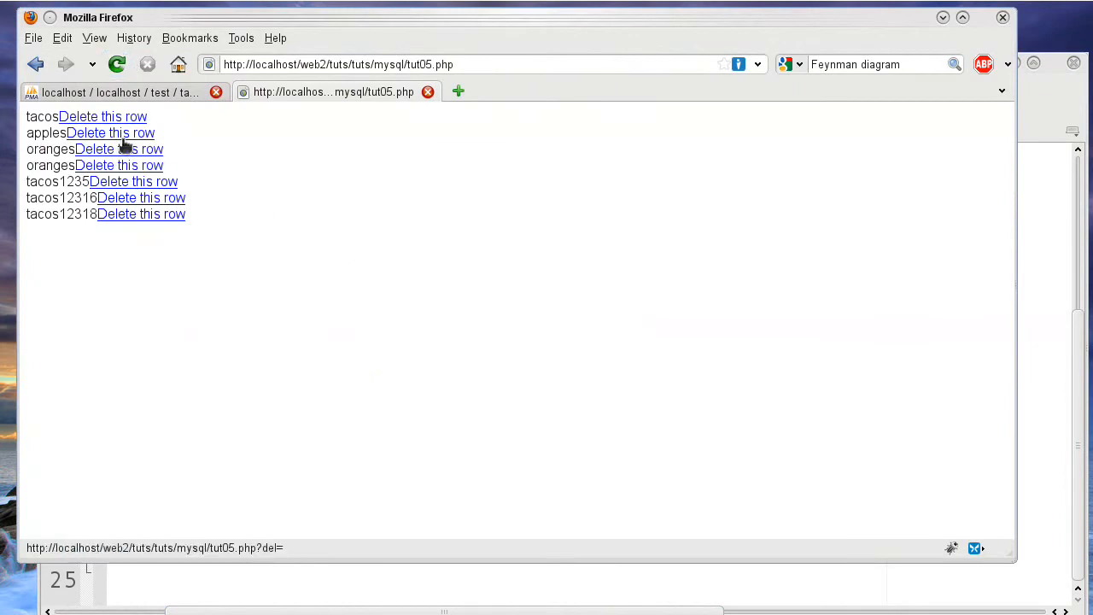
mouse_move(120, 203)
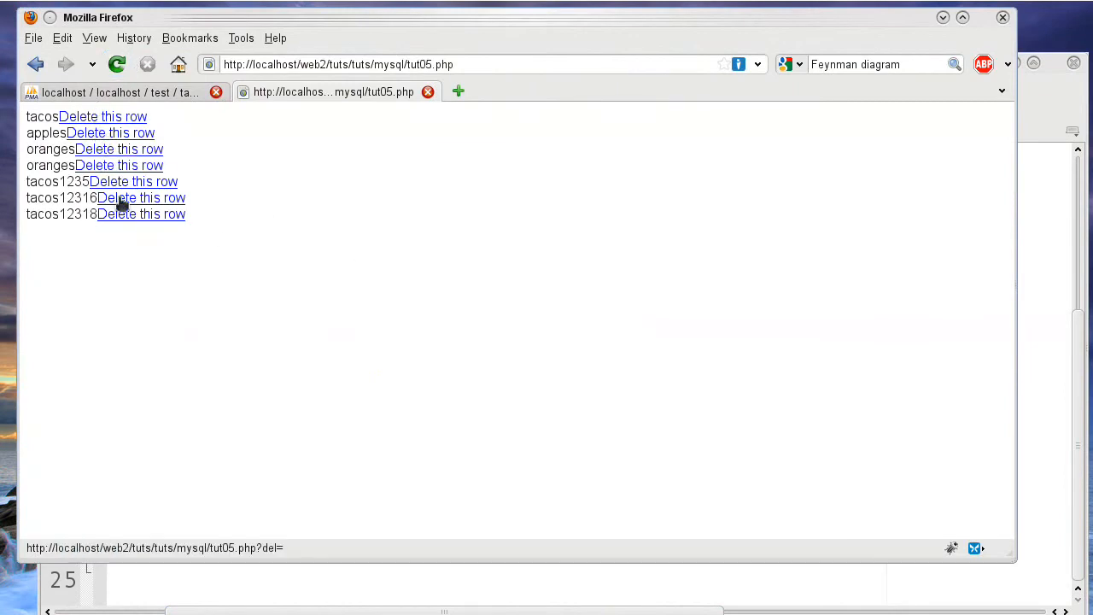
mouse_move(444, 562)
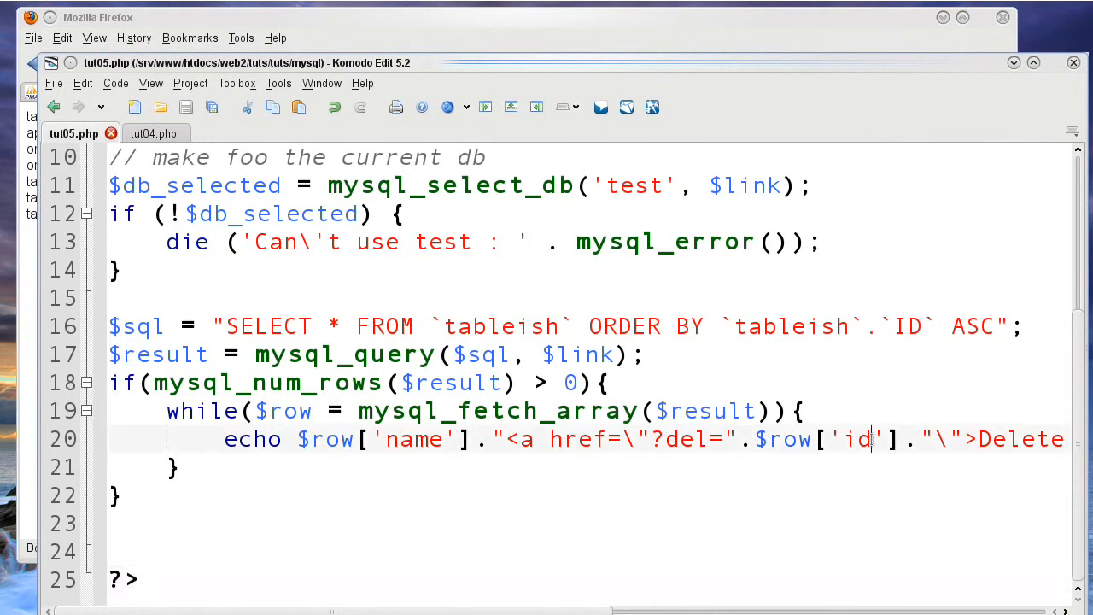
- Change $row['id'] to $row['ID'] in the delete link and return to the tut05.php page
double_click(860, 438)
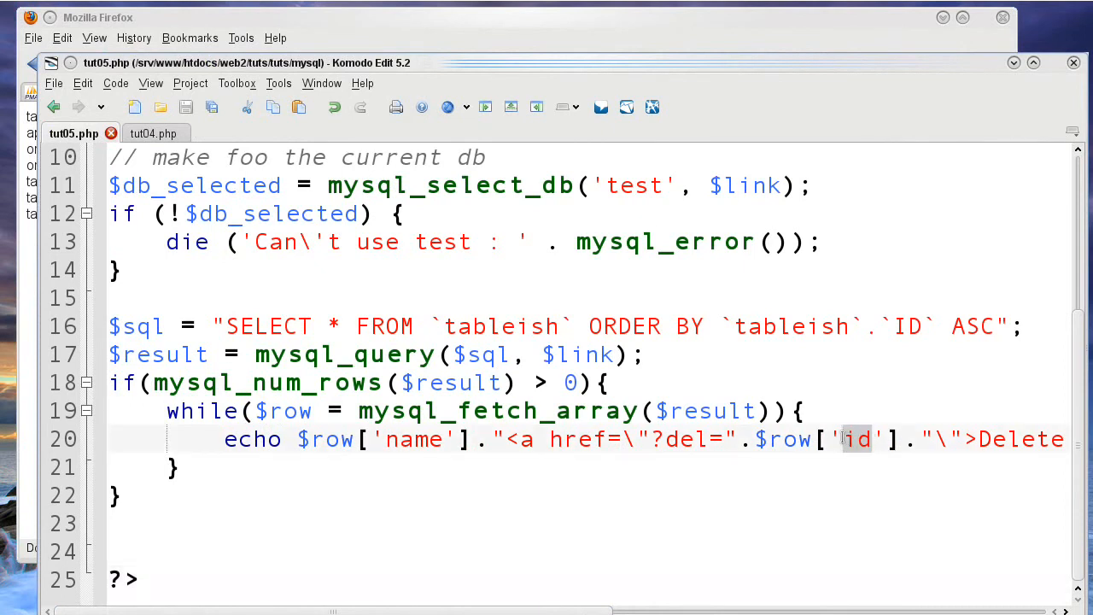
type("ID")
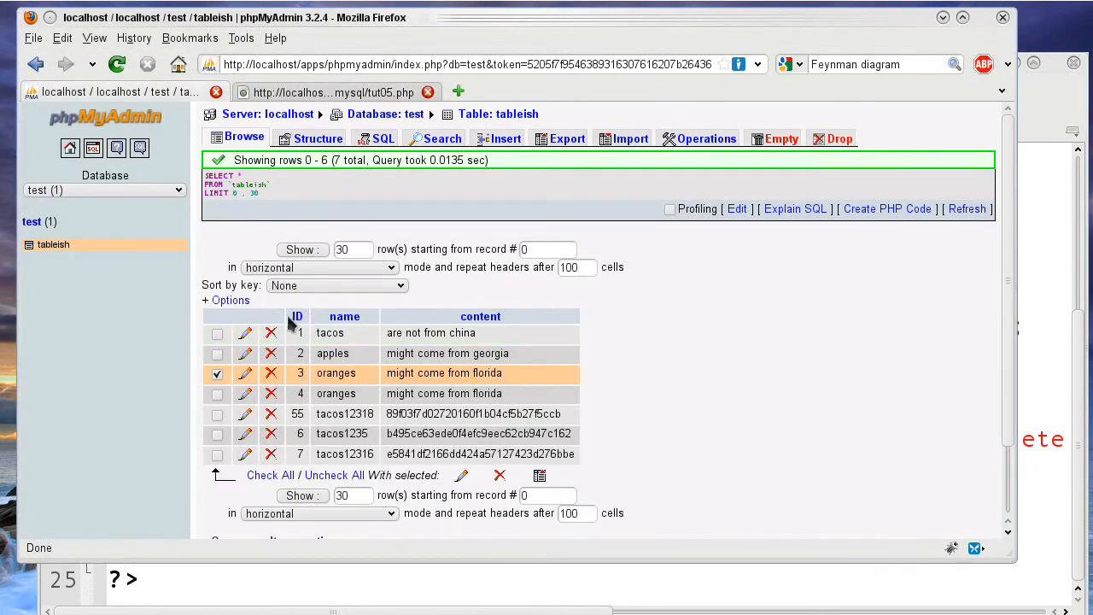
left_click(350, 92)
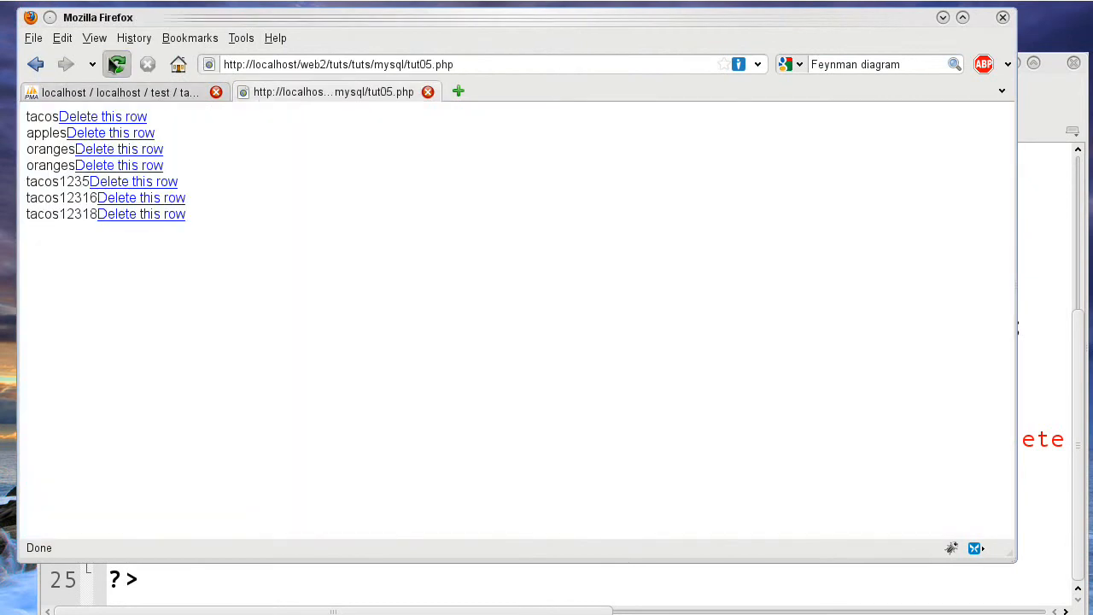
mouse_move(119, 182)
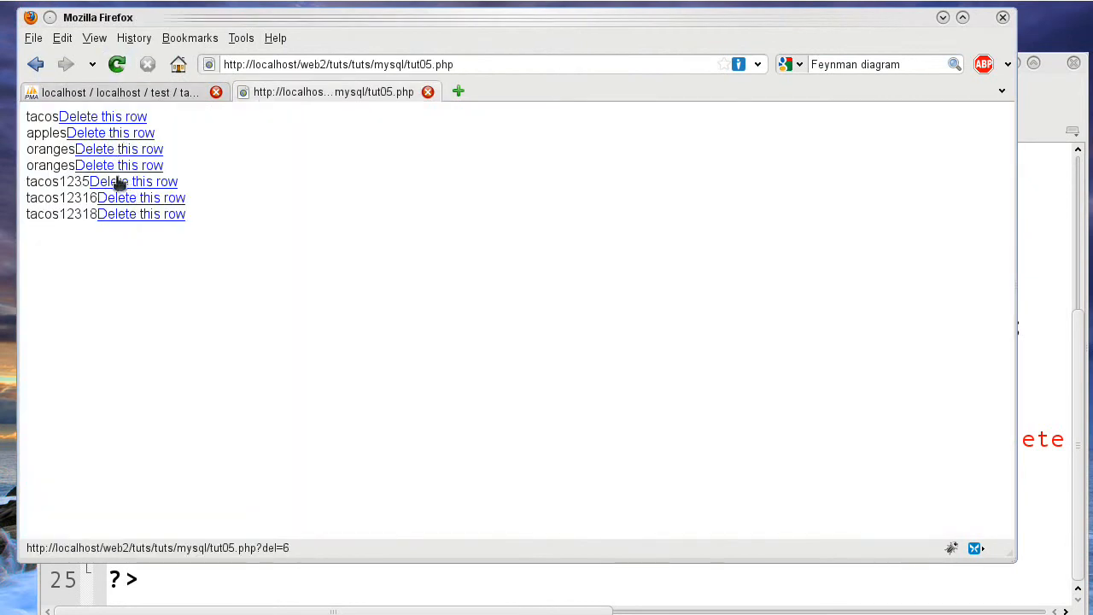
mouse_move(103, 132)
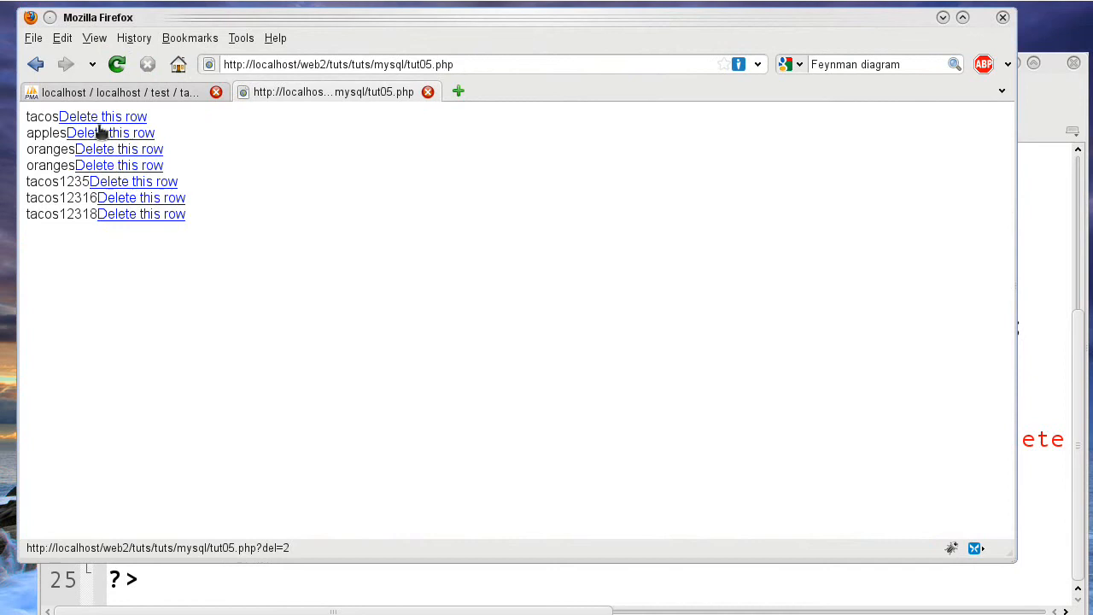
mouse_move(123, 183)
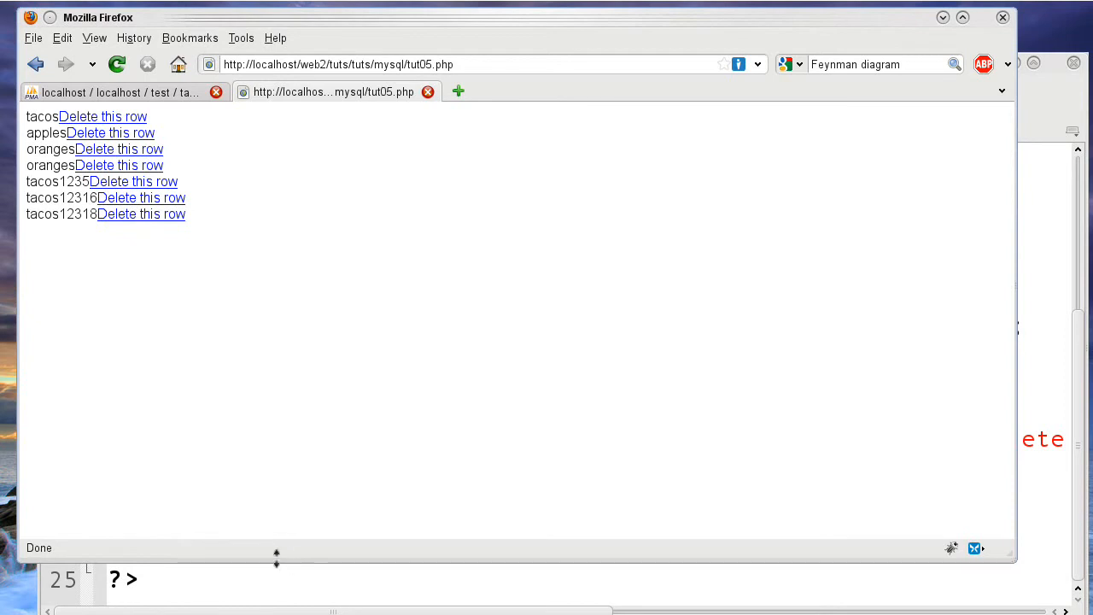
mouse_move(513, 306)
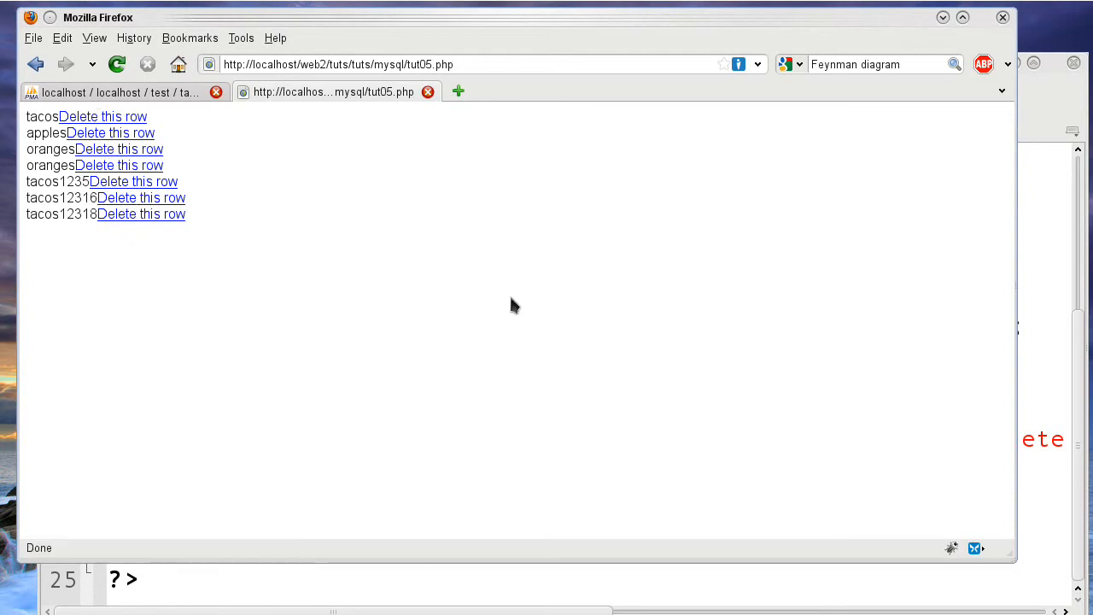
mouse_move(94, 149)
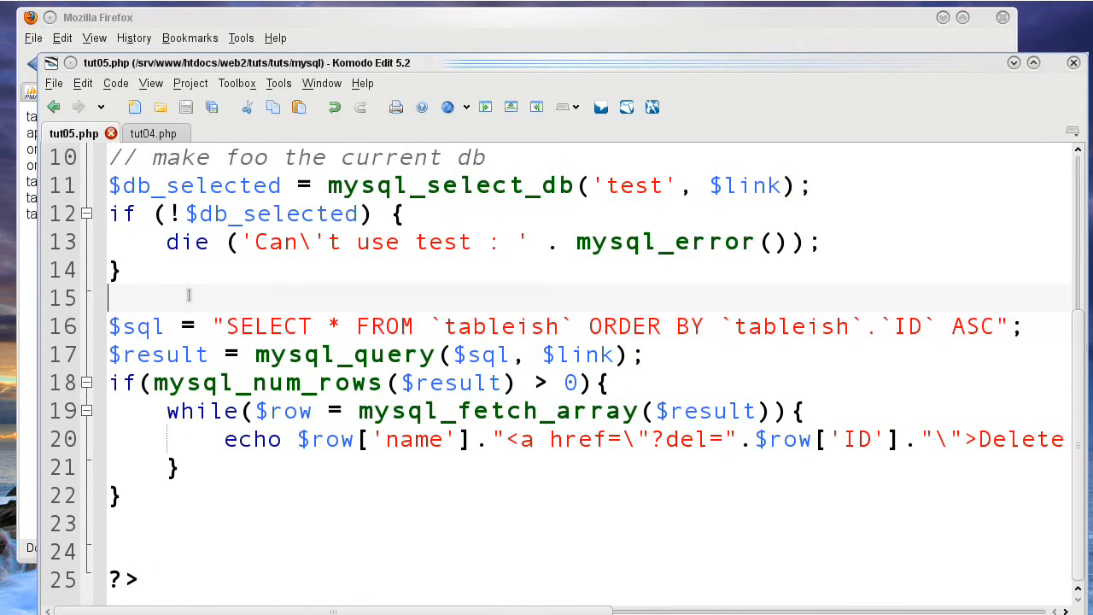
- Write an empty if(isset($_REQUEST['del'])){ } block on line 15
type("if(")
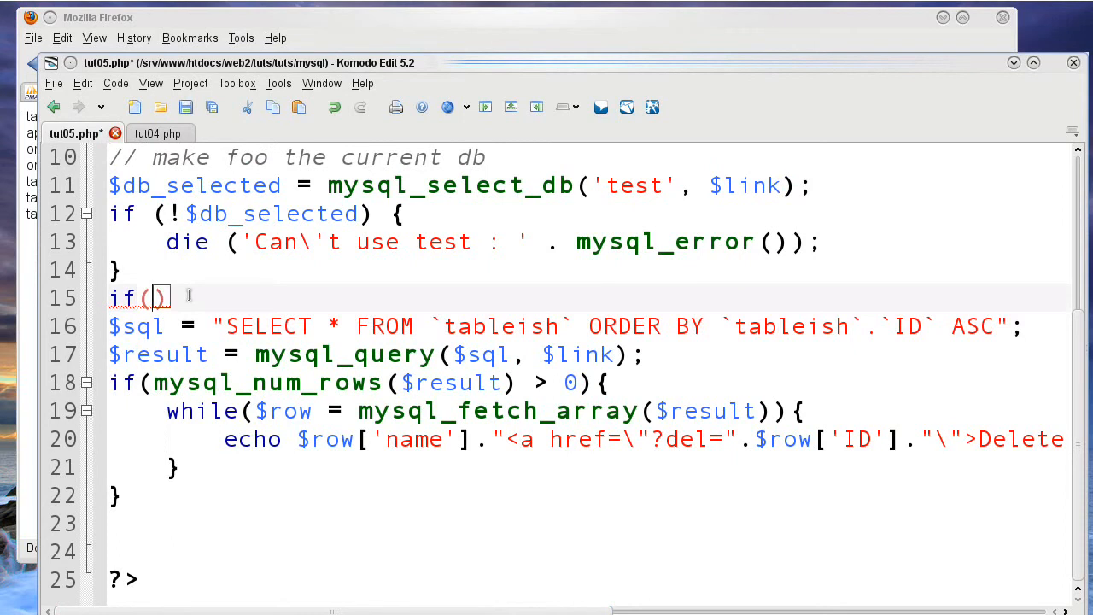
type("${")
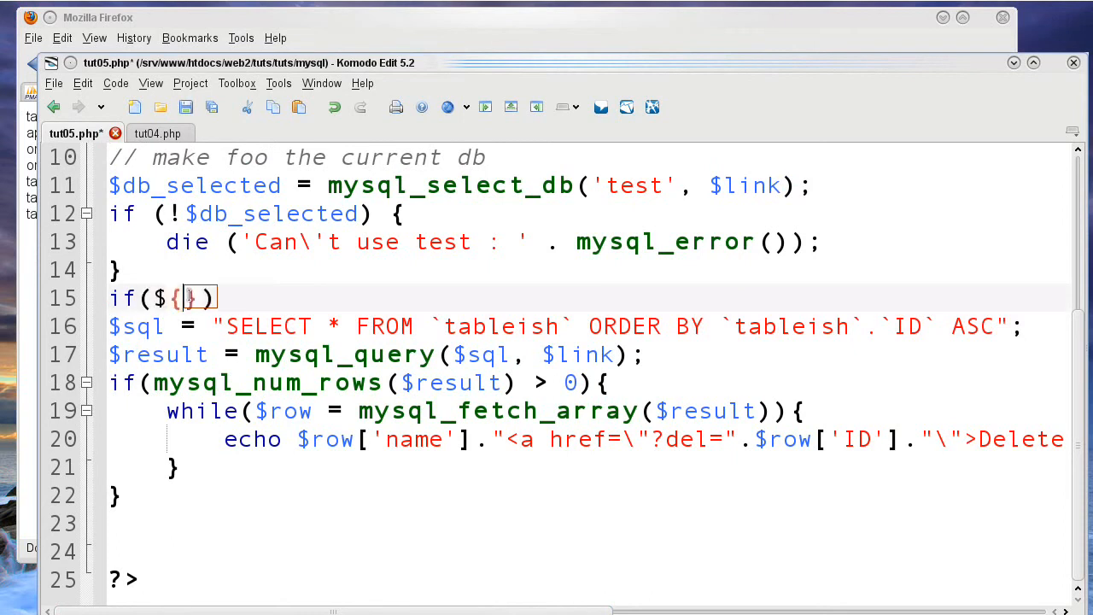
type("_")
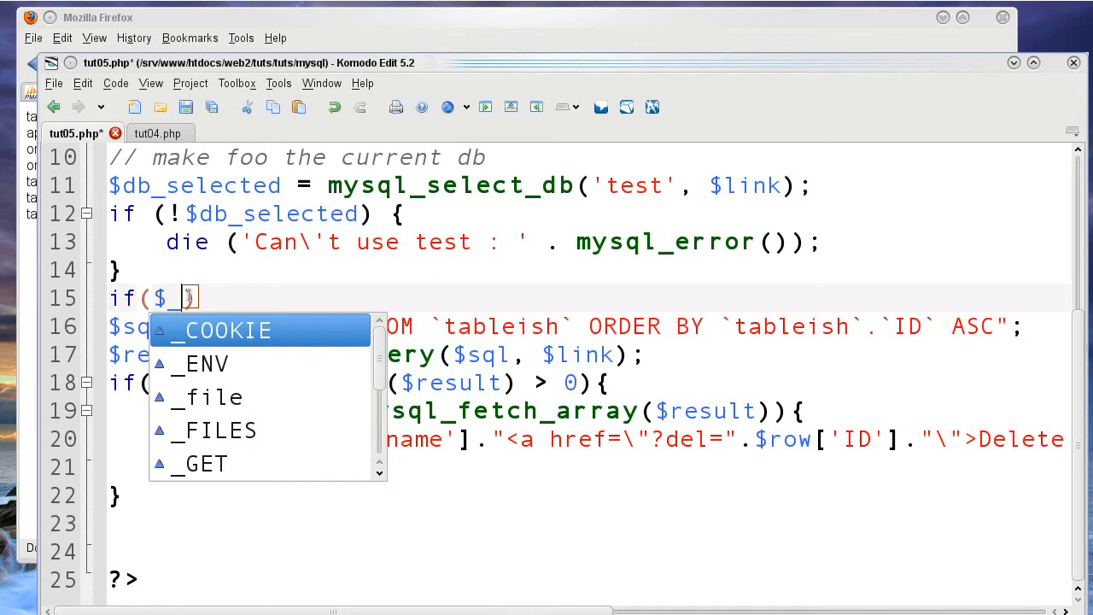
type("_")
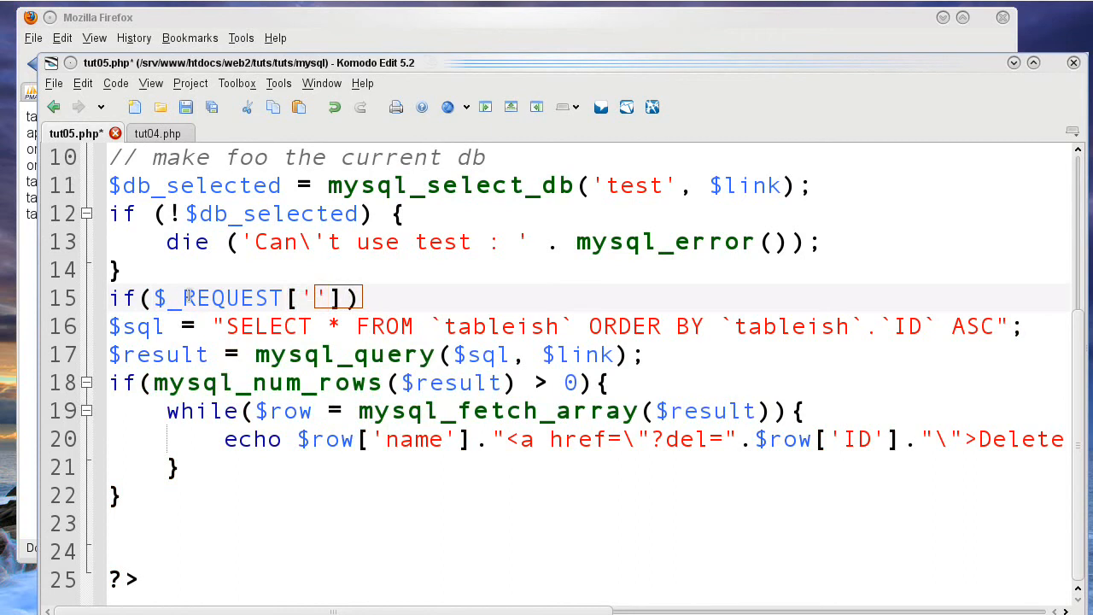
type("del")
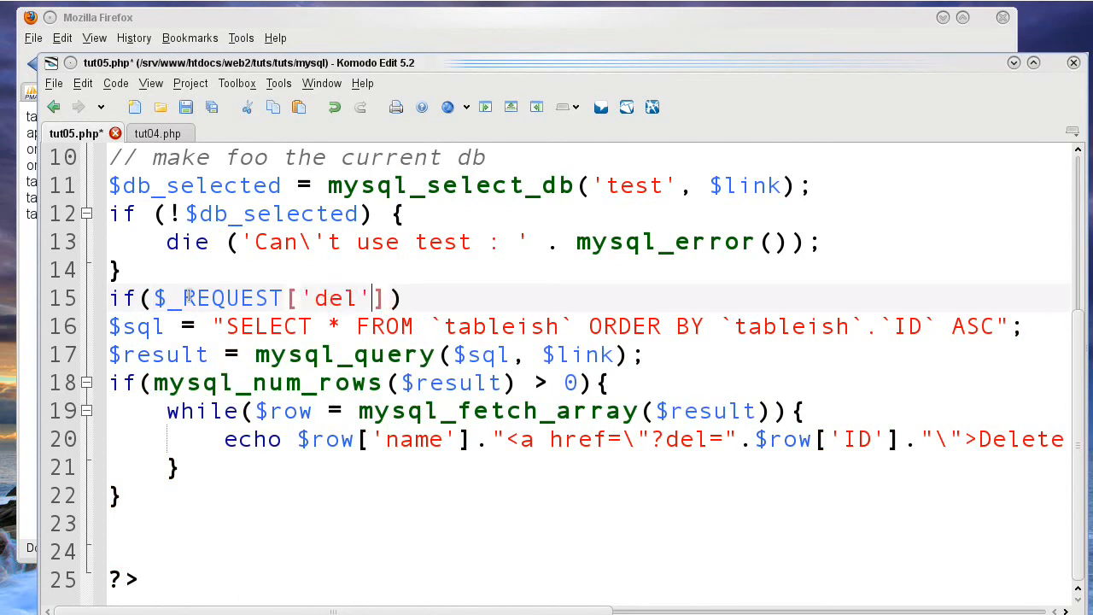
type("is")
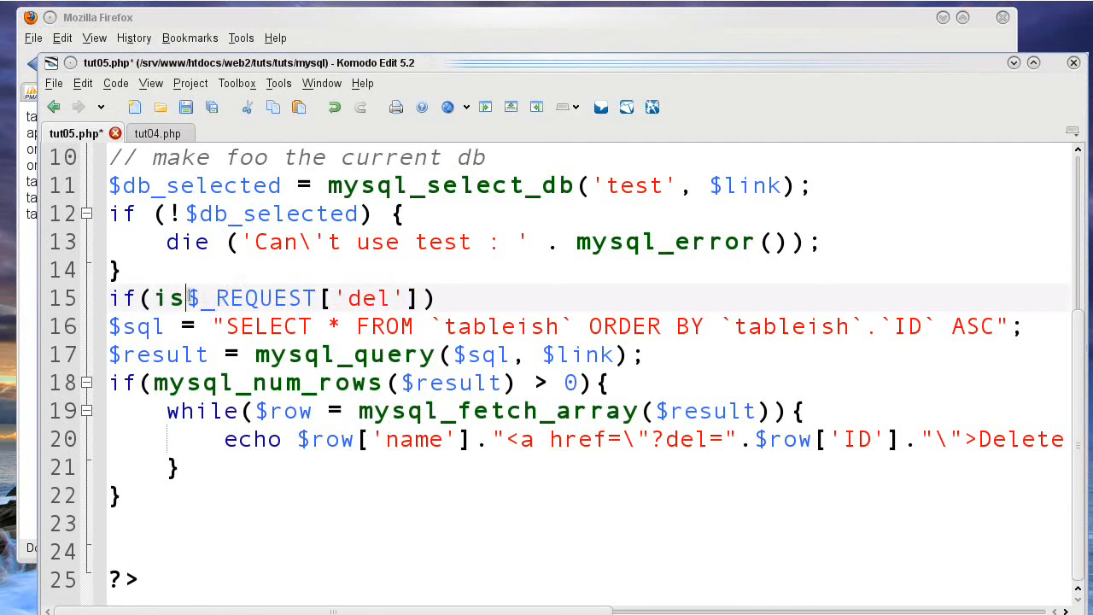
type("et(")
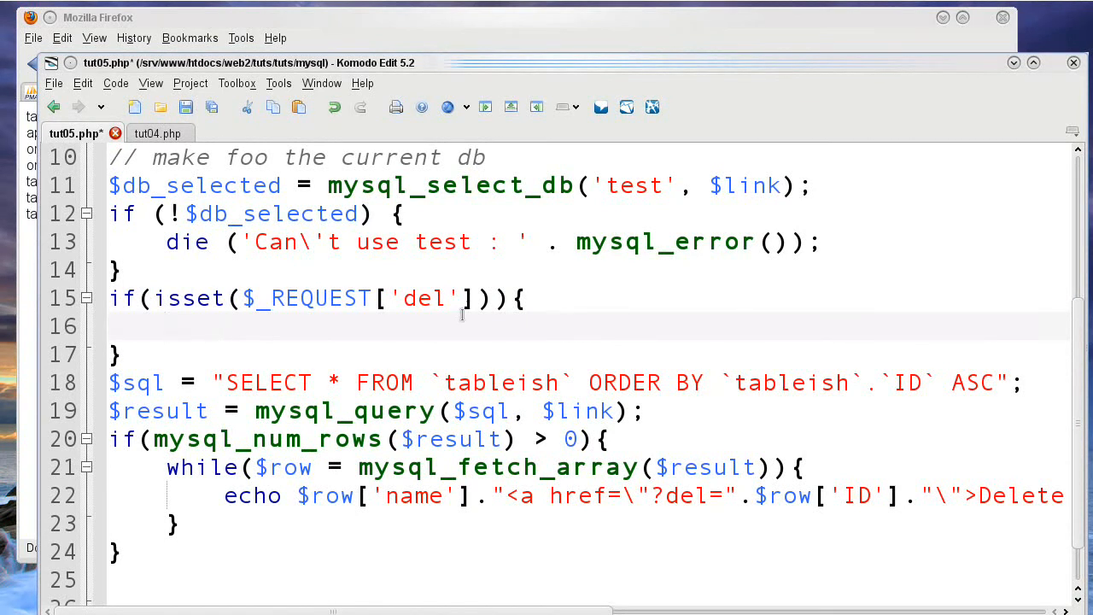
double_click(426, 298)
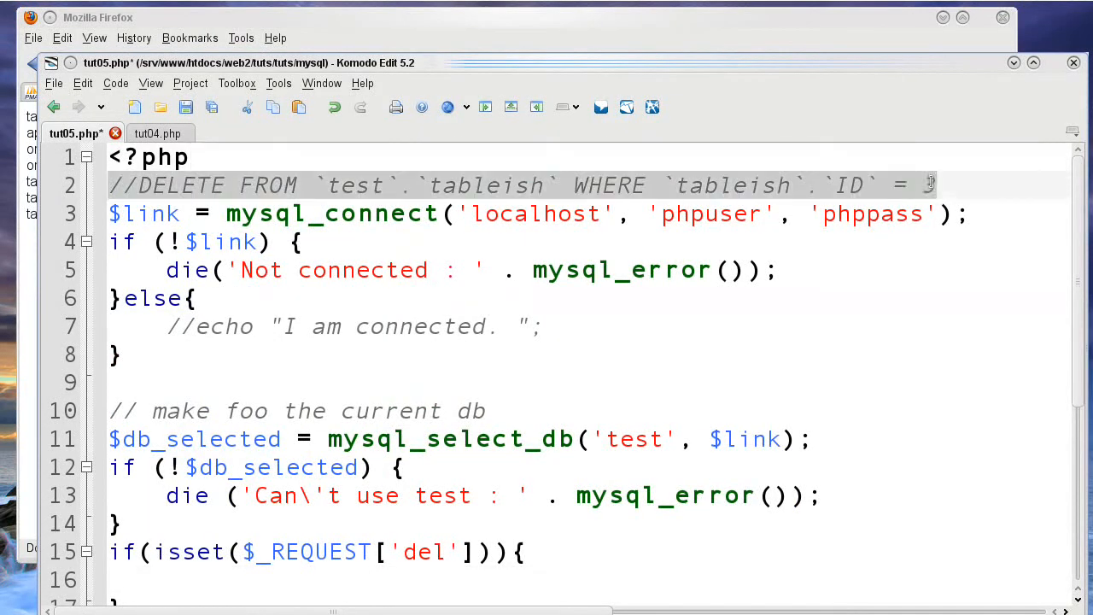
- Move the commented DELETE query for ID 3 into the isset del block
scroll("down", 3)
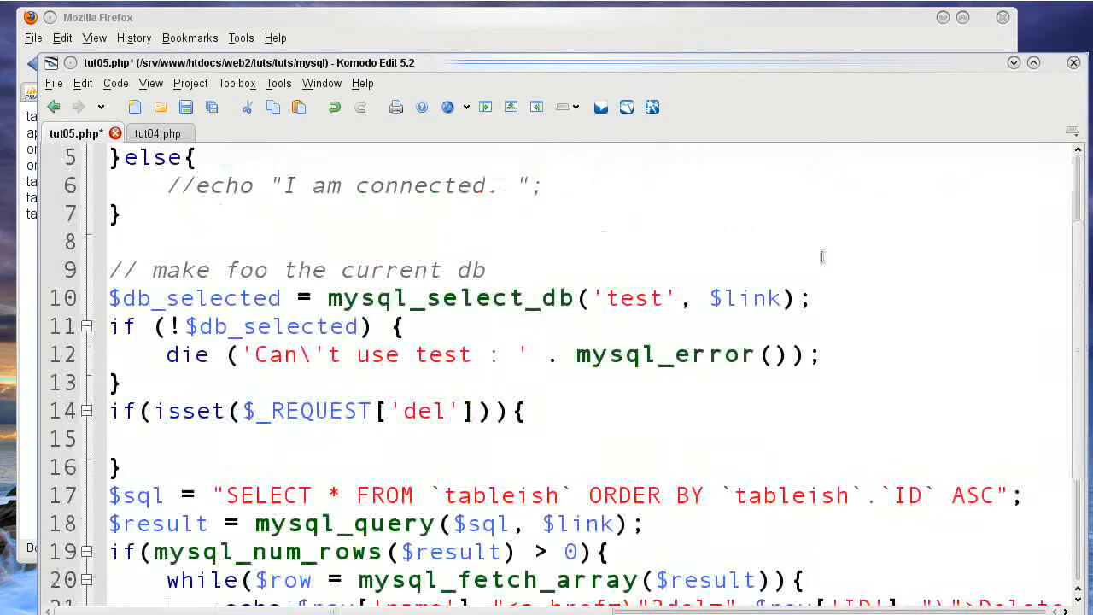
type("//DELETE FROM `test`.`tableish` WHERE `tableish`.`ID` = 3")
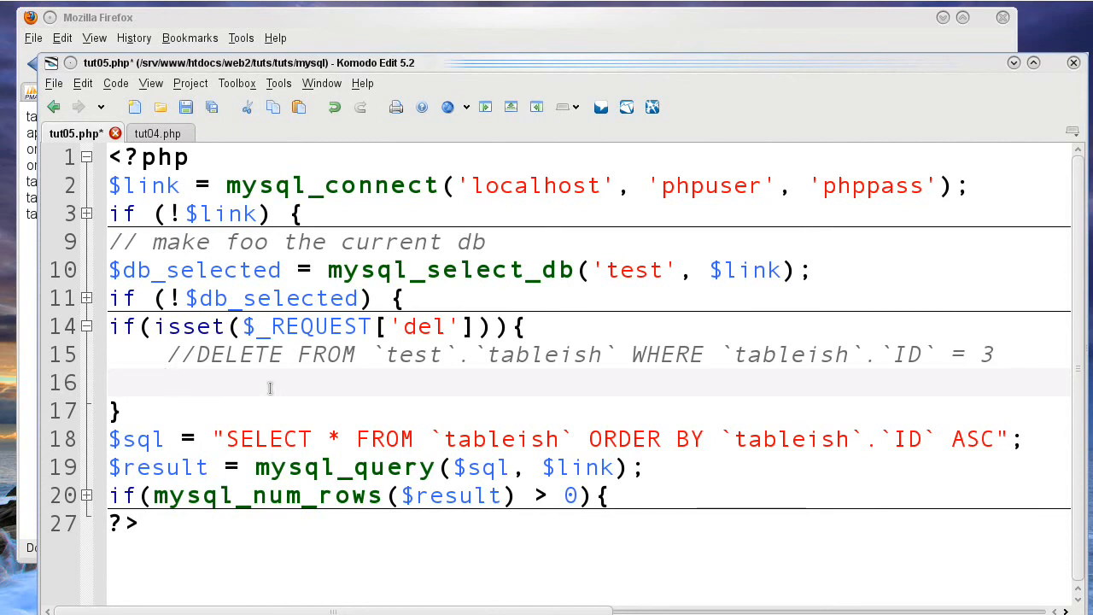
- Set $id = (int)$_REQUEST['del']; on line 16 inside the del block
type("$i")
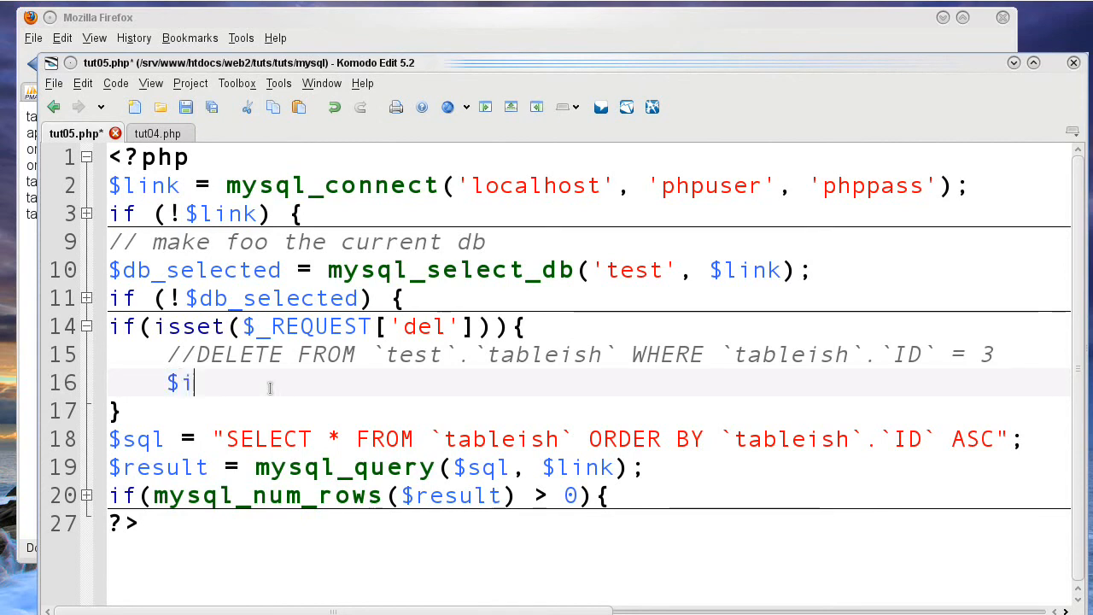
type("d =")
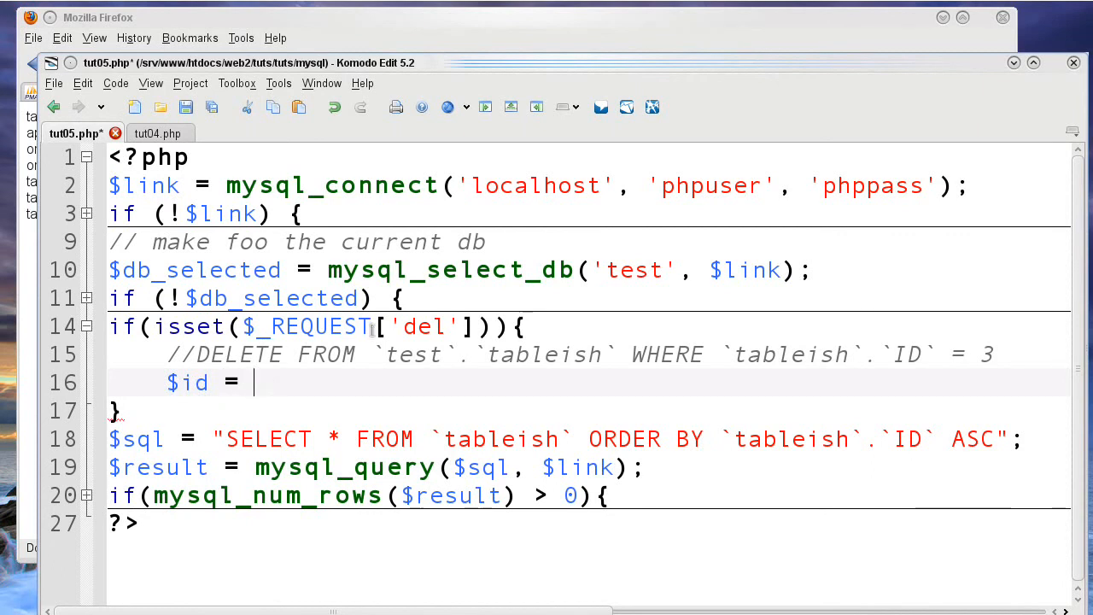
double_click(306, 326)
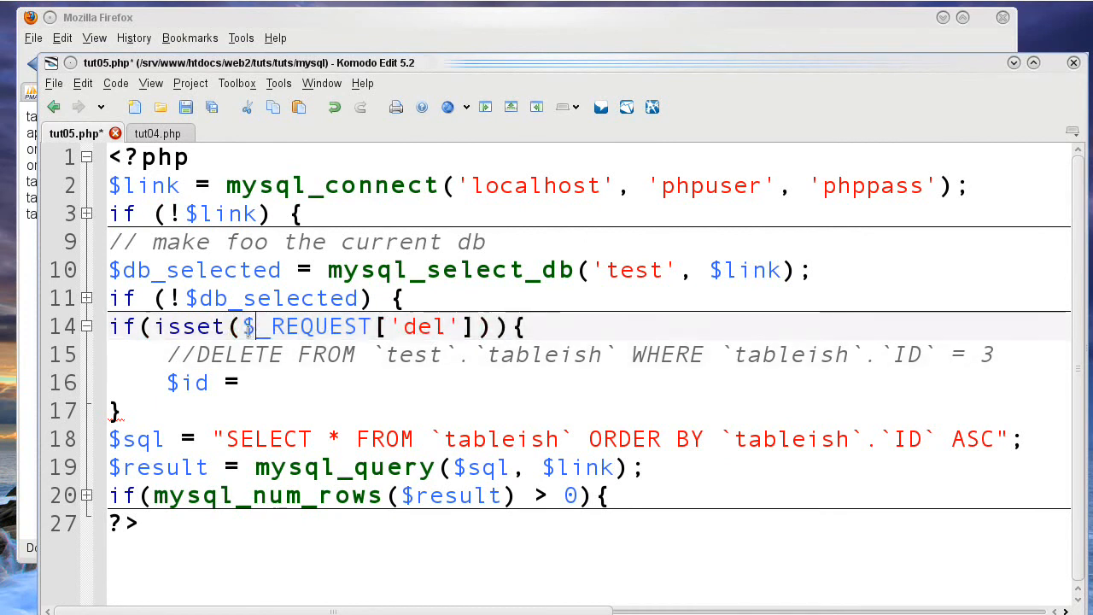
right_click(316, 326)
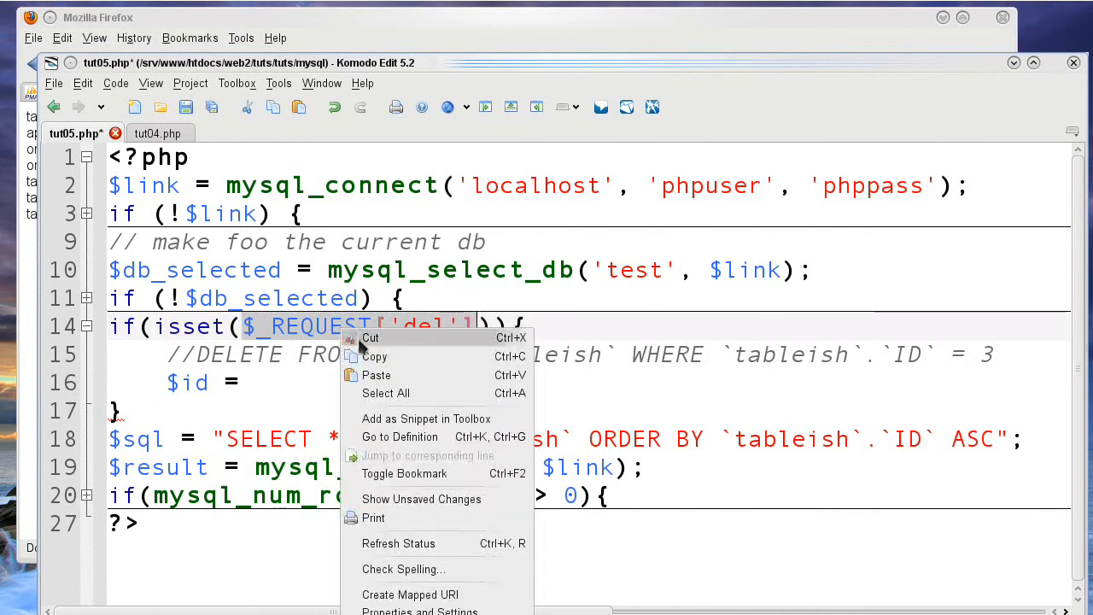
left_click(329, 374)
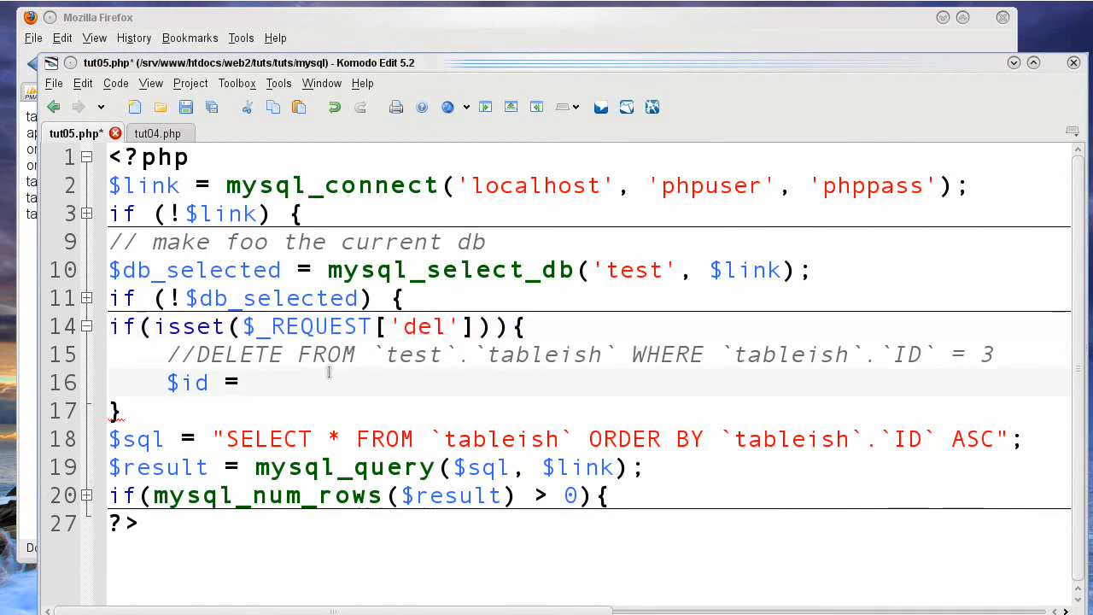
type("$_REQUEST['del'];")
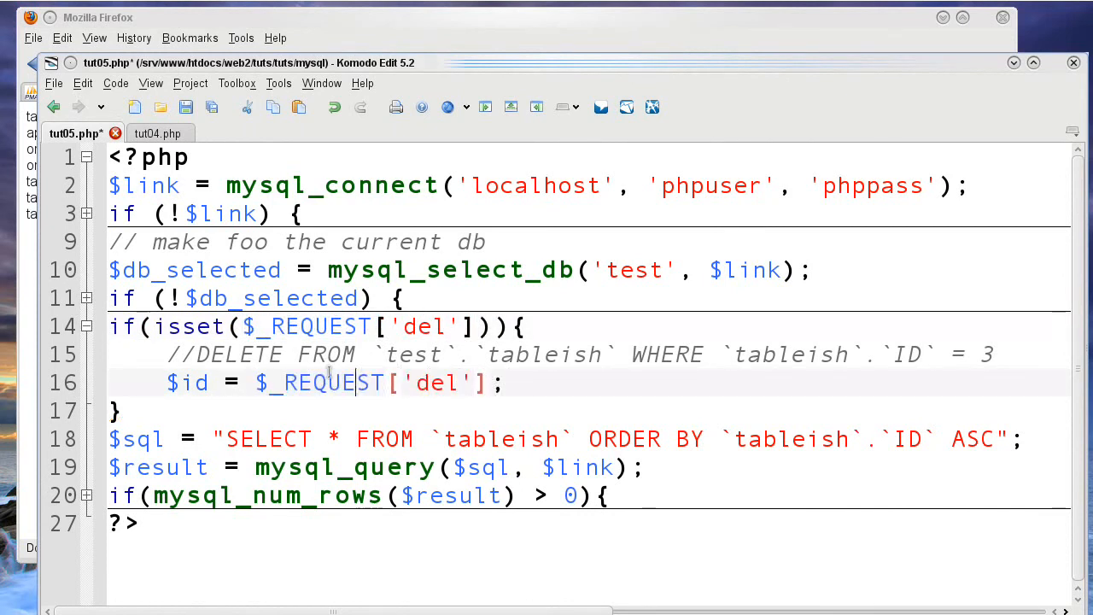
type("(int")
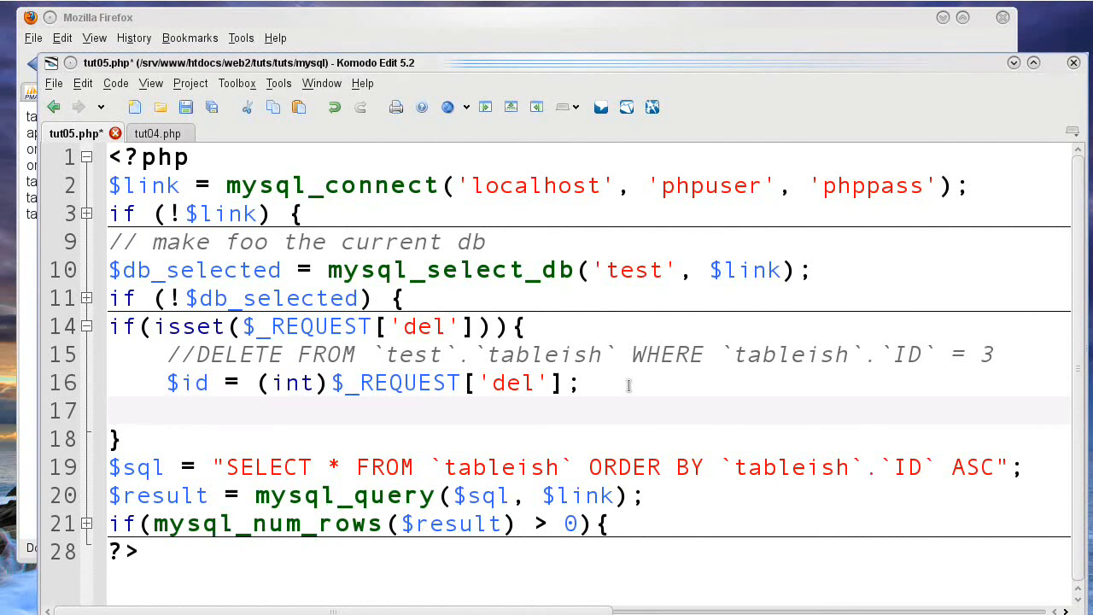
- Build $sql = "DELETE FROM `tableish` WHERE `ID` = $id"; on line 17
type("$sq/")
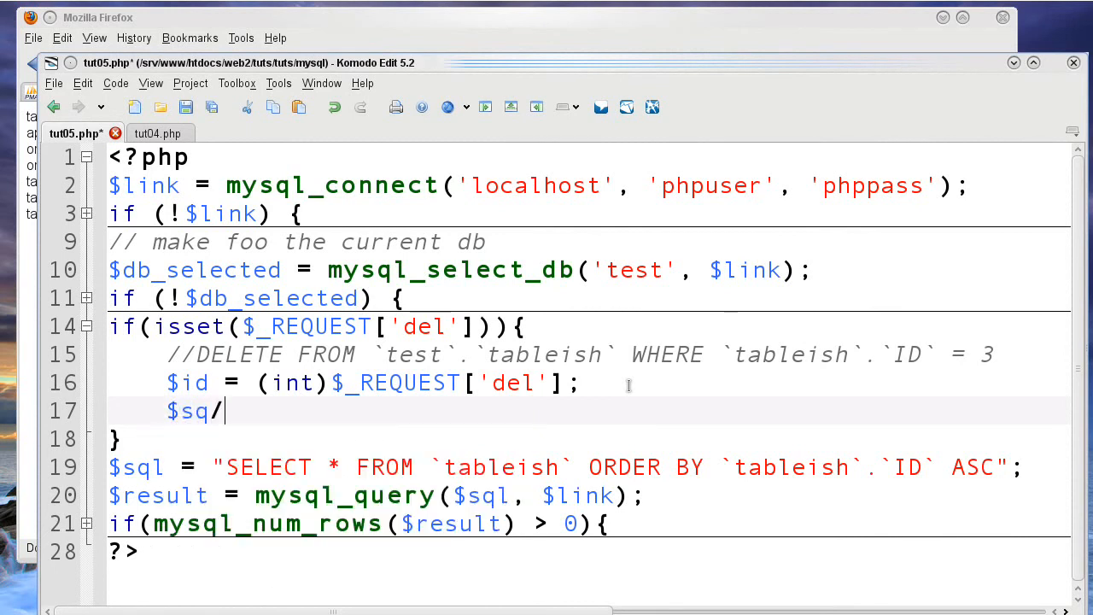
type("l =")
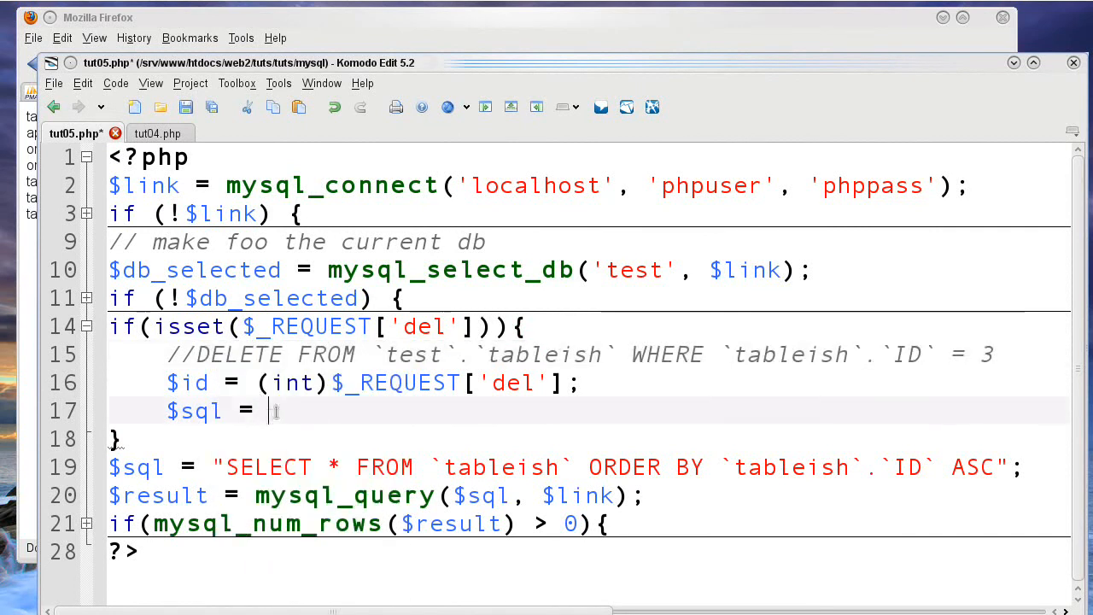
type("\"DELETE FROM `test`.`tableish` WHERE `tableish`.`ID` = 3\";")
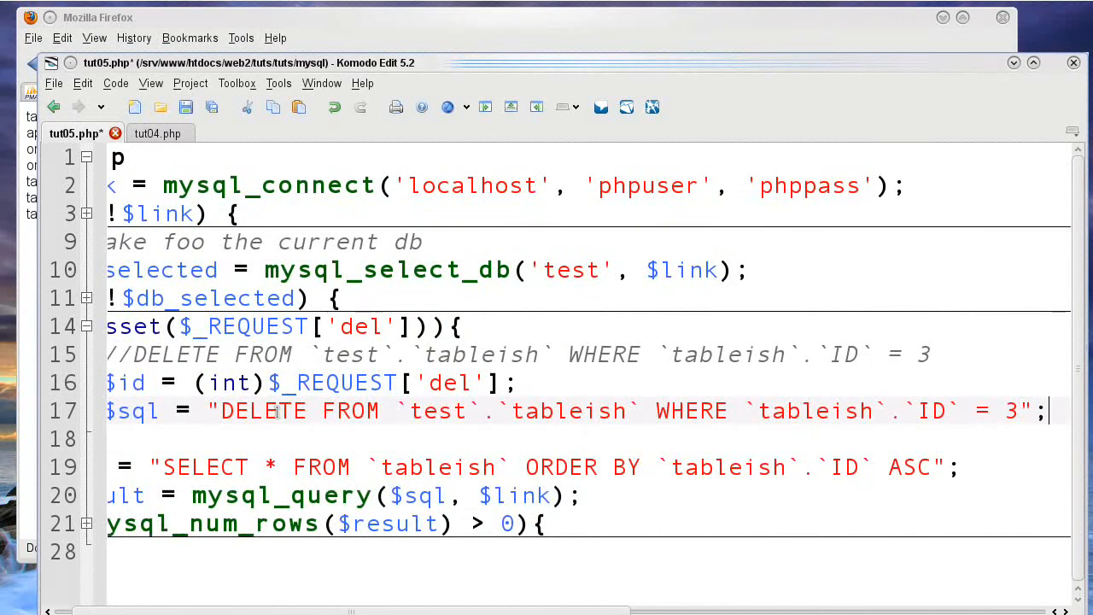
double_click(814, 411)
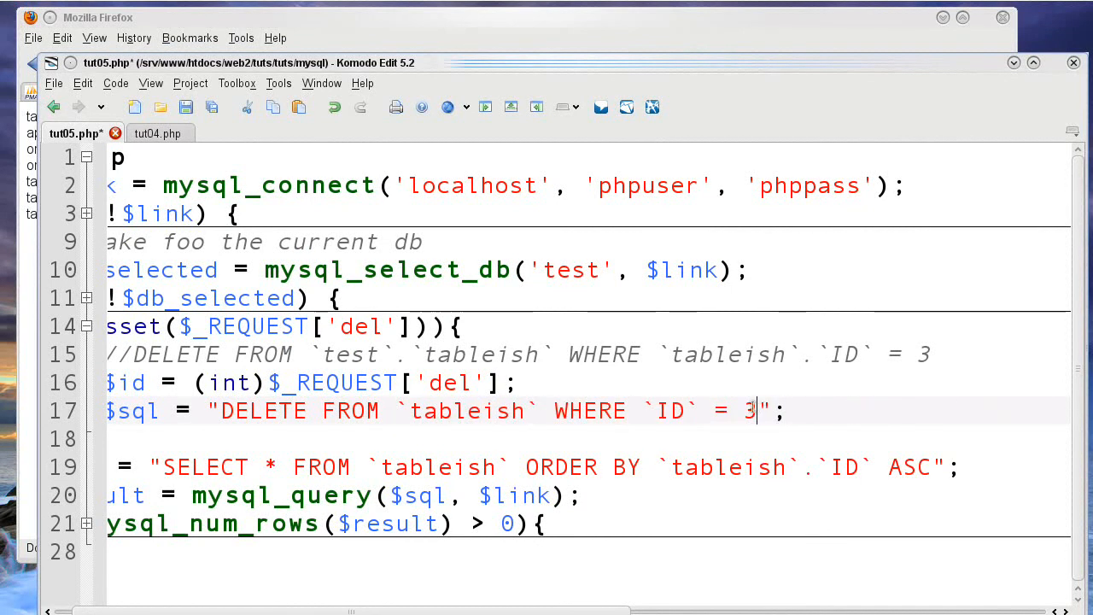
key("BackSpace")
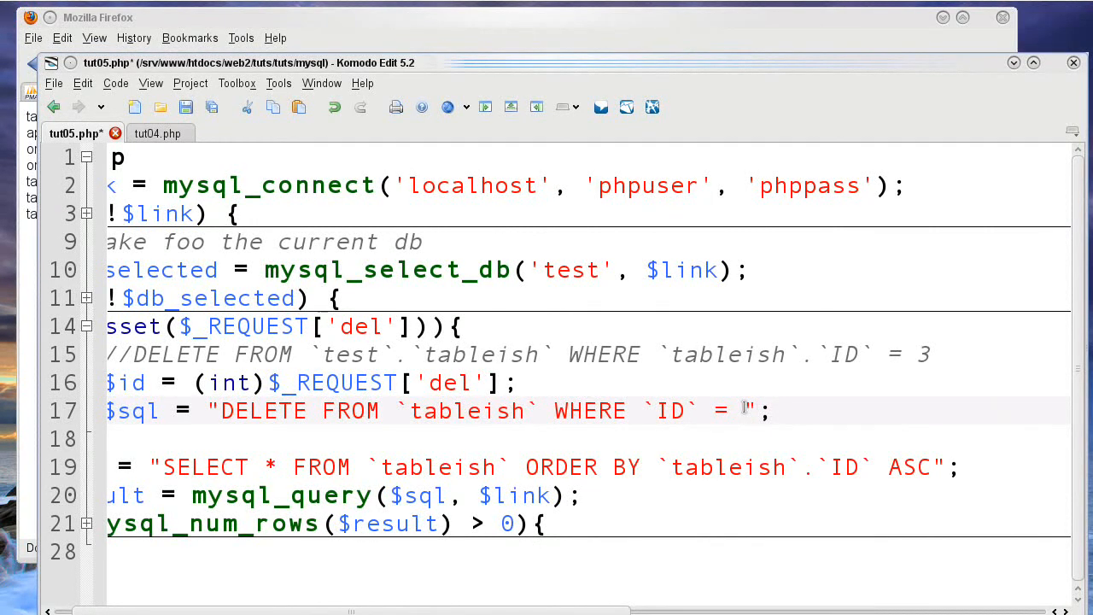
type("$id")
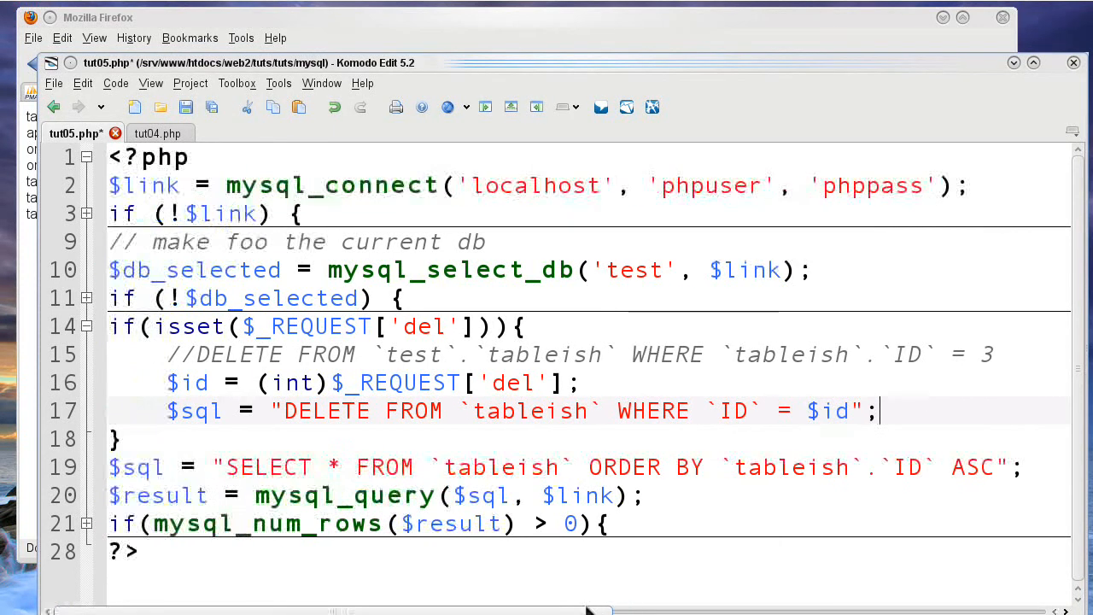
mouse_move(475, 68)
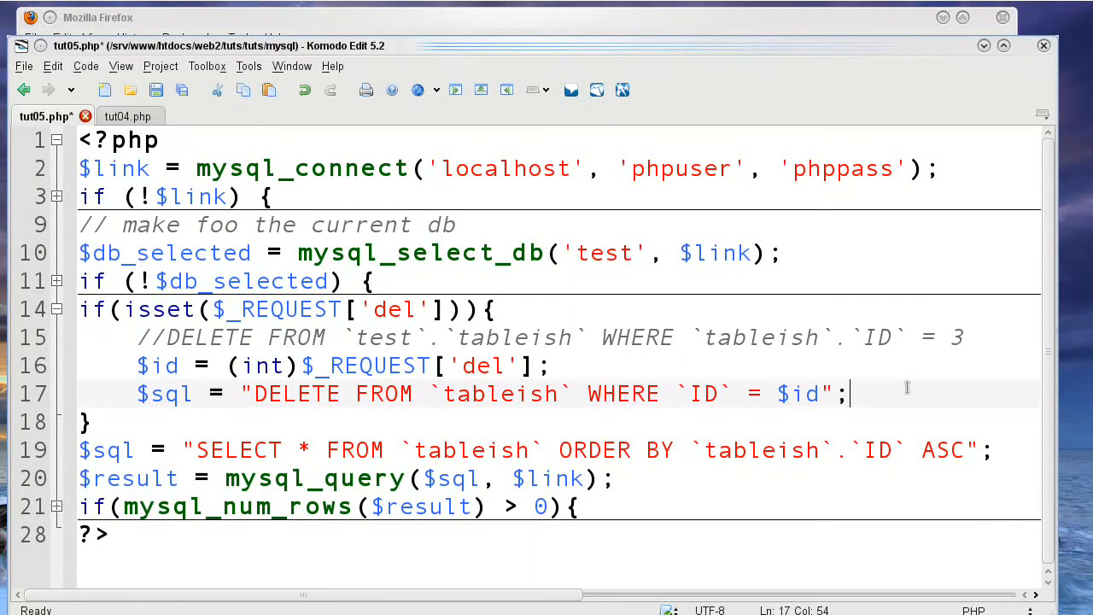
- Add mysql_query($sql); on a new line 18 in the delete block
key("Return")
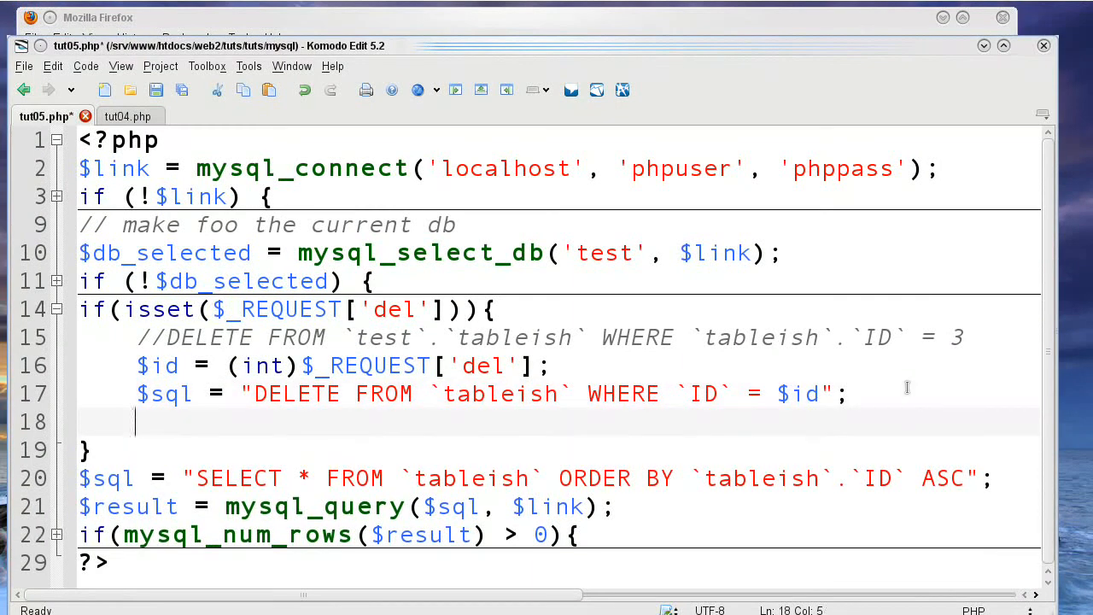
type("mysql_query(")
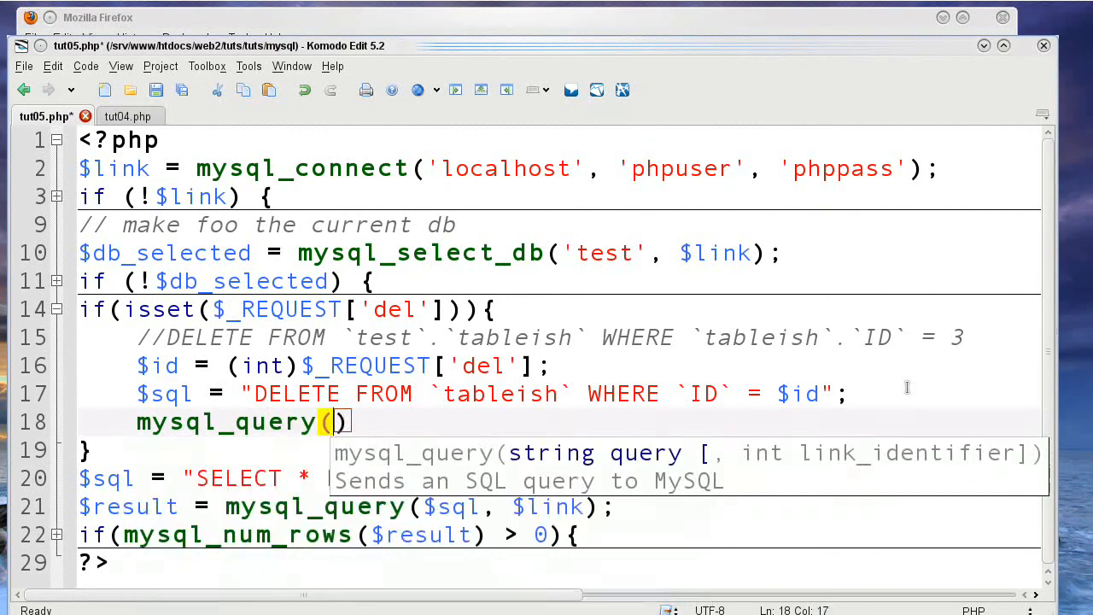
type("$sql")
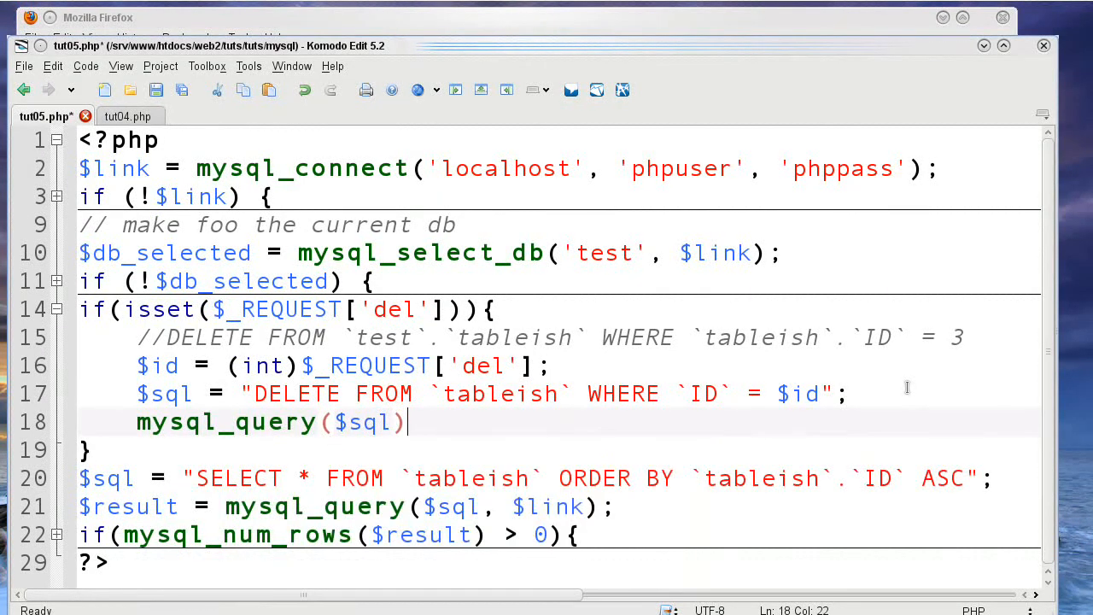
type(";")
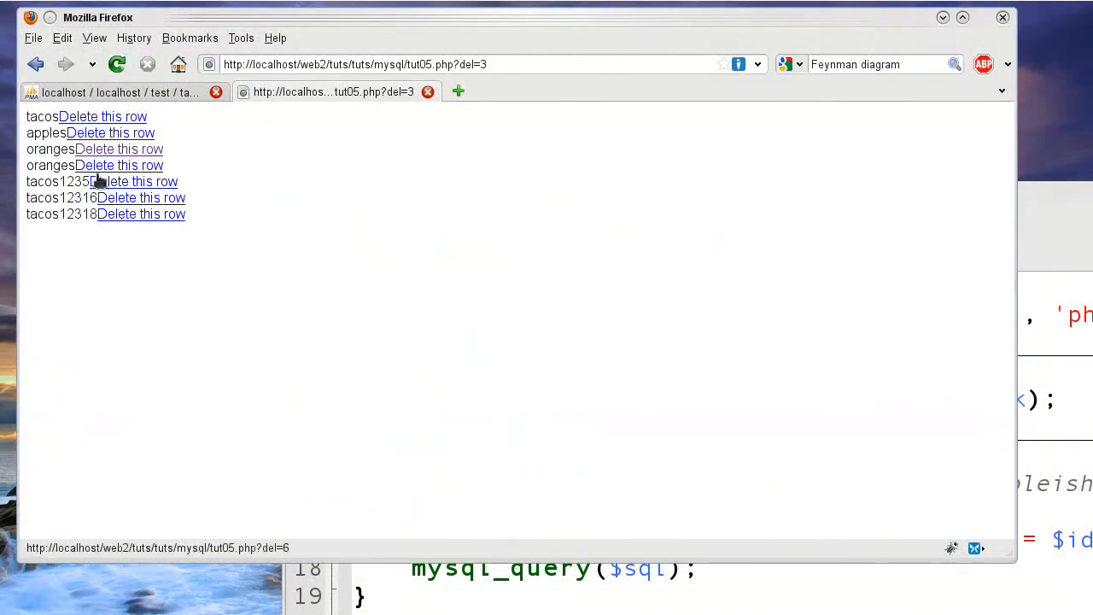
- Reload tut05.php?del=3 to delete row 3, then delete the tacos12316 row
left_click(117, 62)
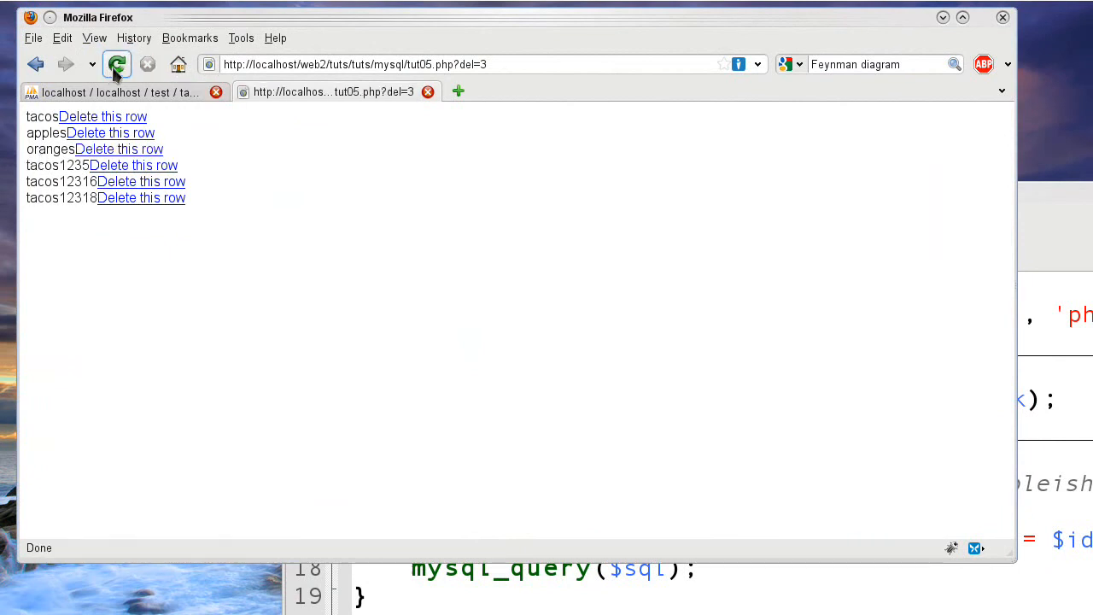
mouse_move(119, 148)
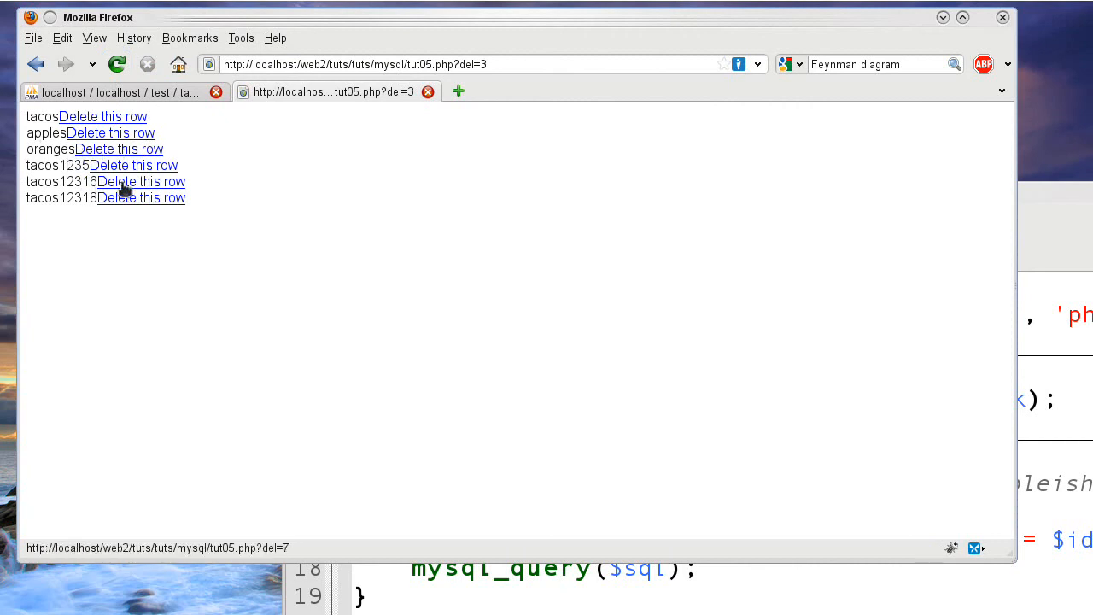
left_click(141, 181)
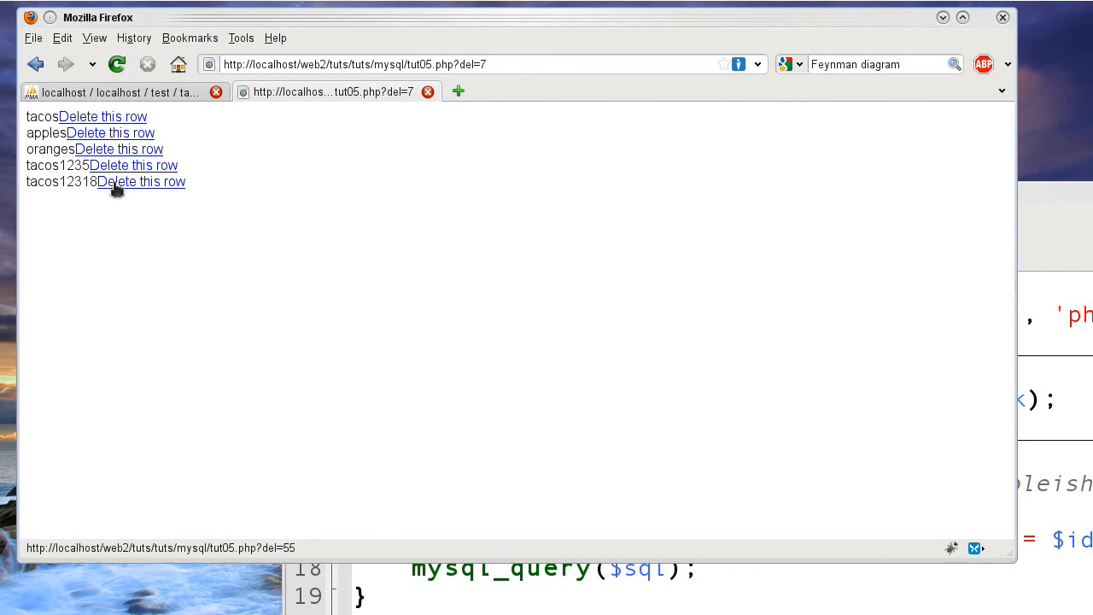
left_click(120, 91)
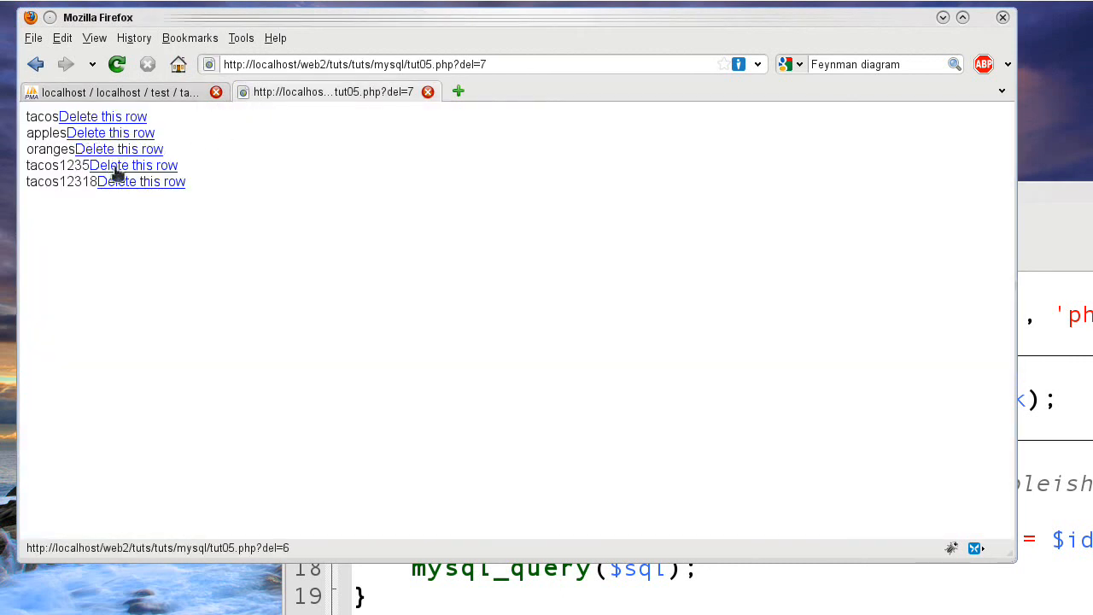
mouse_move(119, 149)
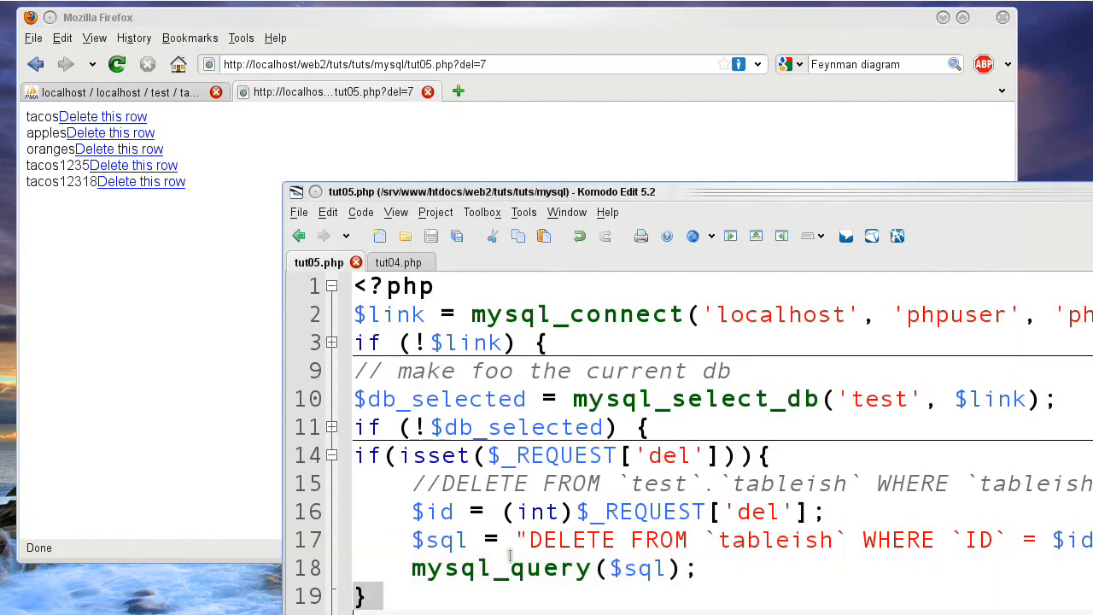
- Return to tut05.php and expand the folded if (!$db_selected) block to show its die message
left_click(412, 511)
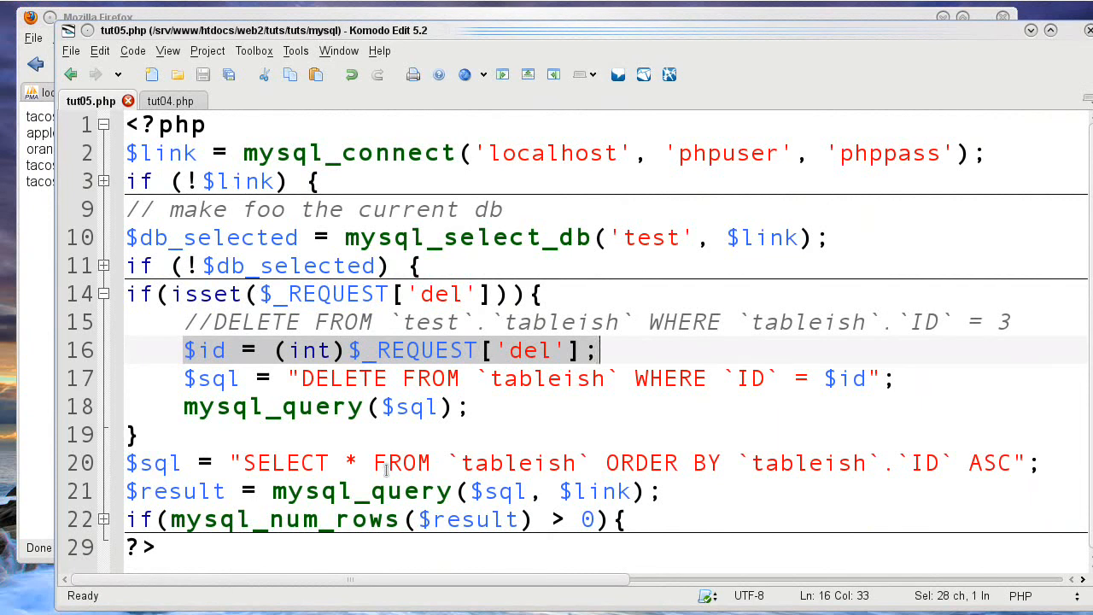
mouse_move(265, 444)
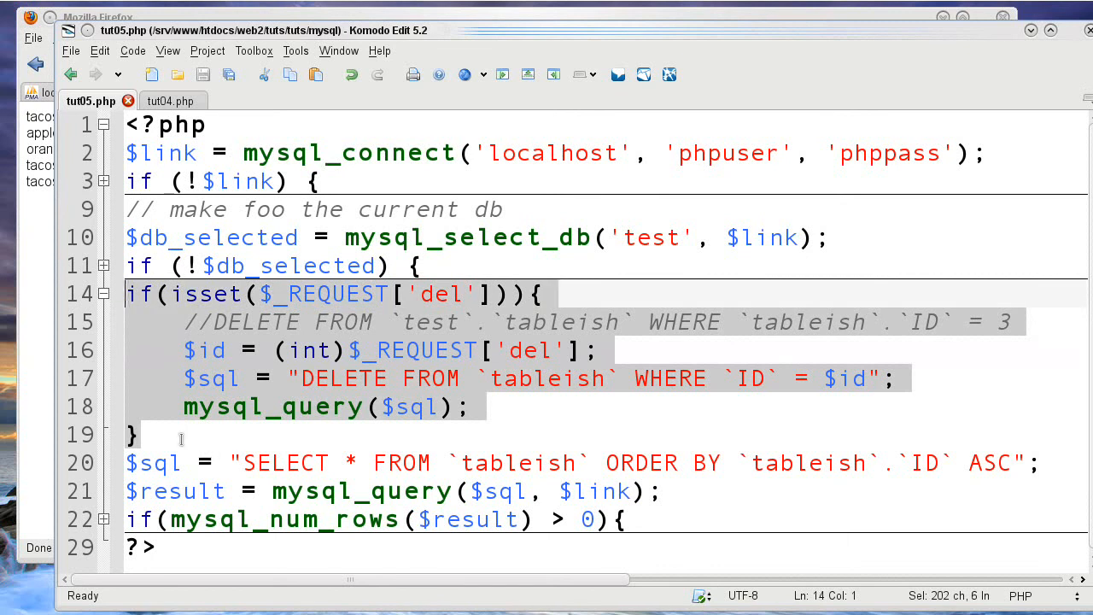
left_click(243, 462)
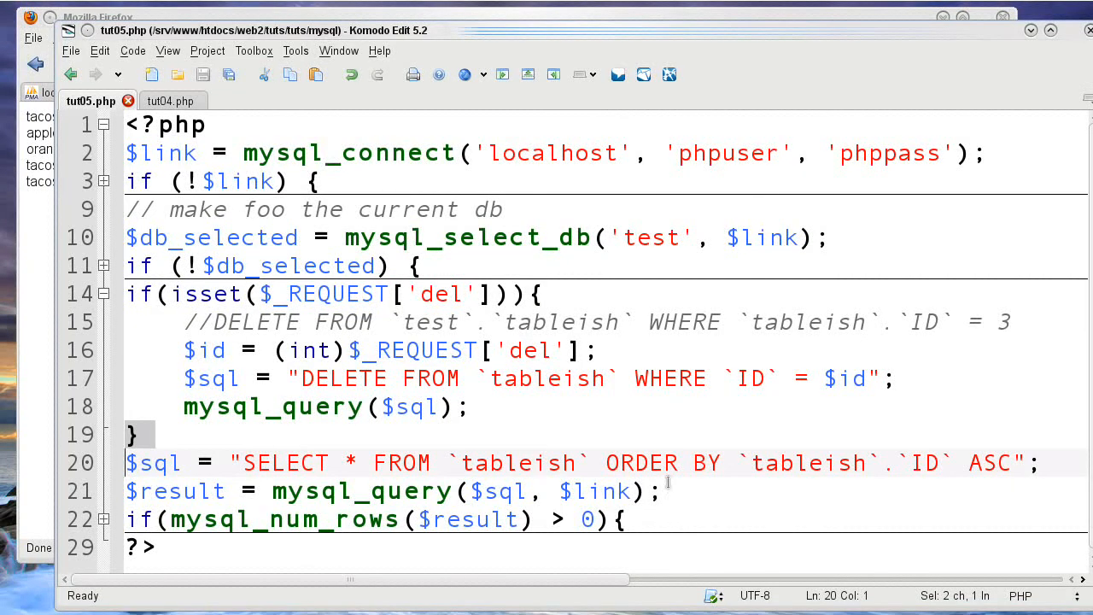
mouse_move(568, 282)
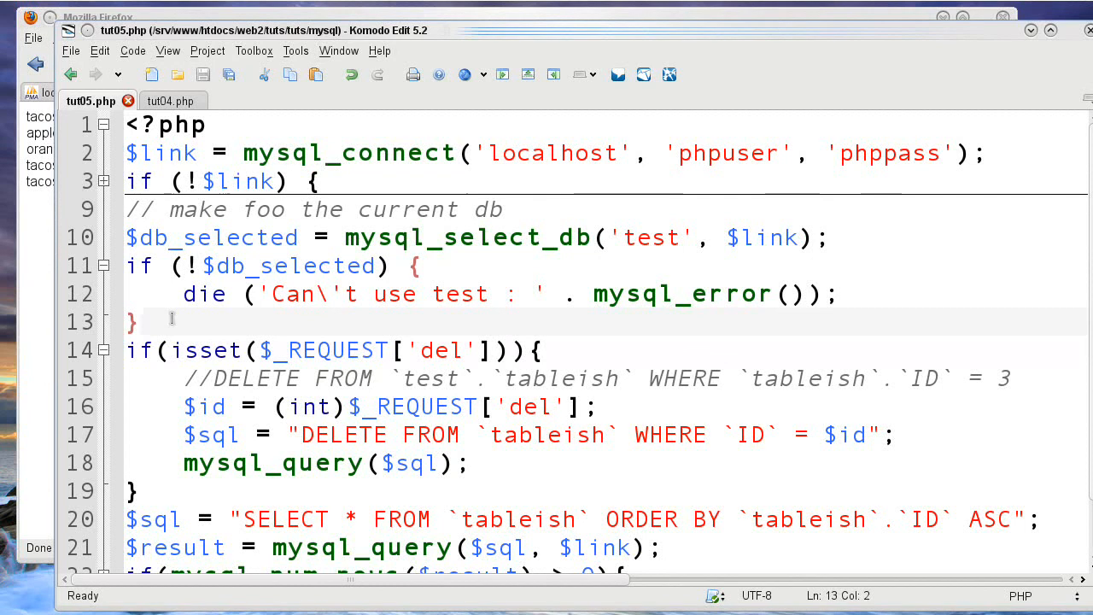
left_click(145, 319)
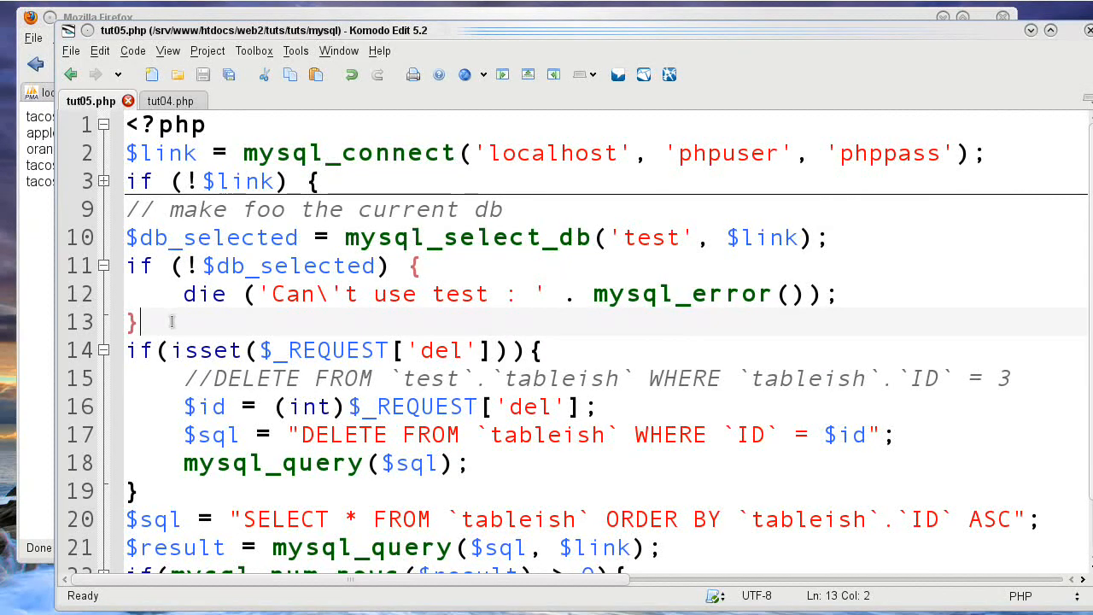